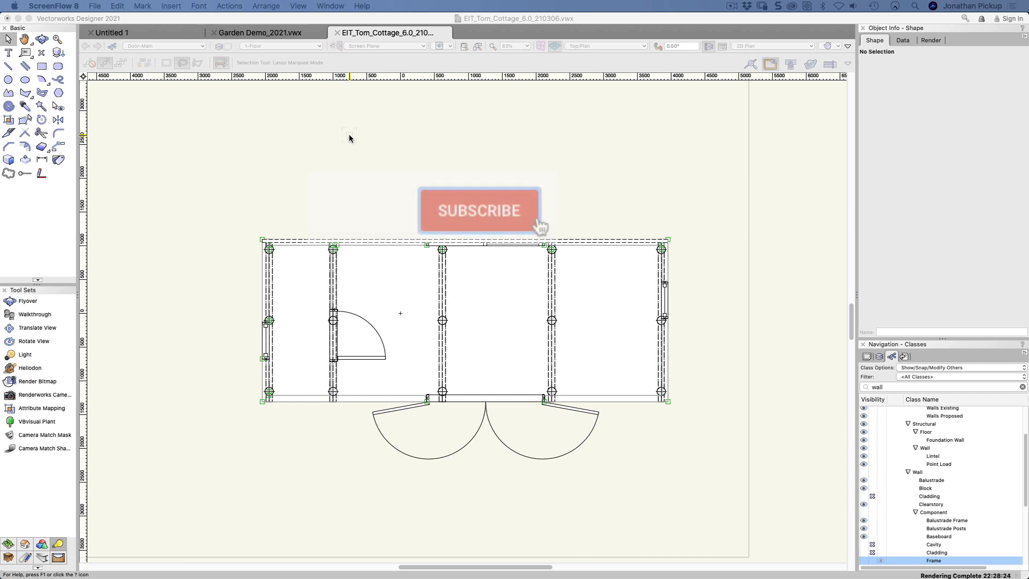
# Activate Move by Points, review its Reference Point, Move and Duplicate modes, and choose Distribute mode.
pyautogui.click(479, 210)
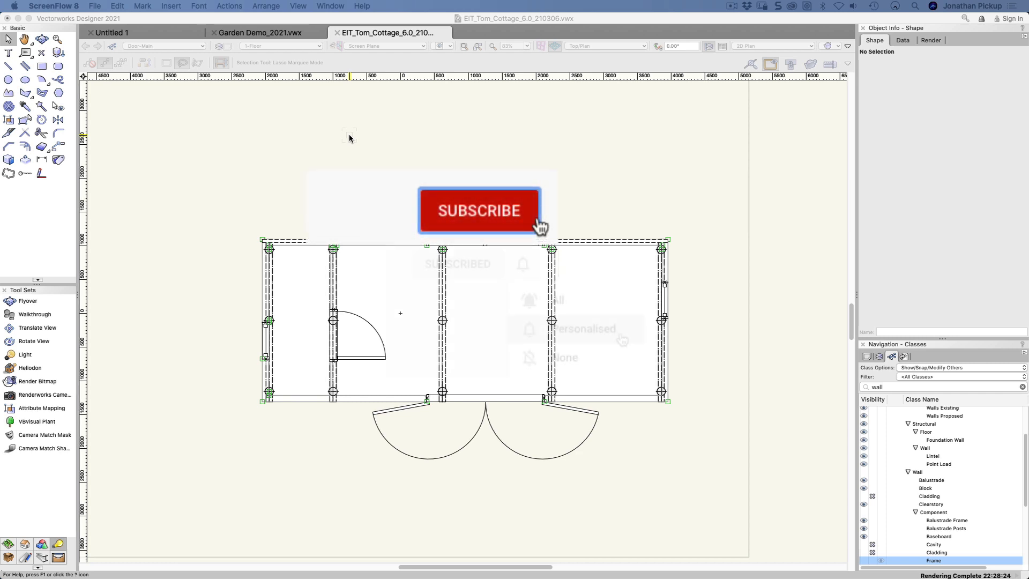
pyautogui.click(522, 263)
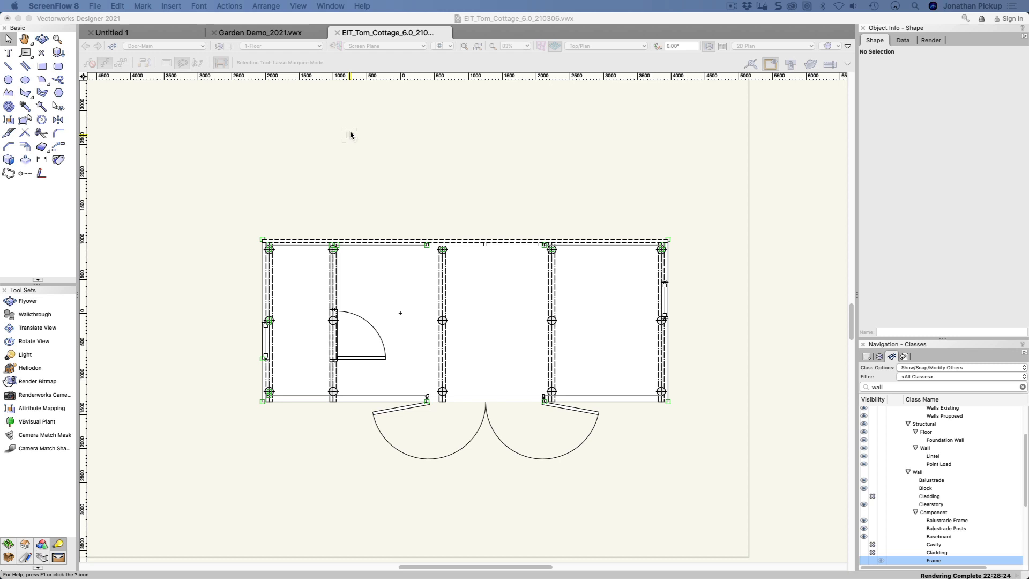
pyautogui.click(58, 146)
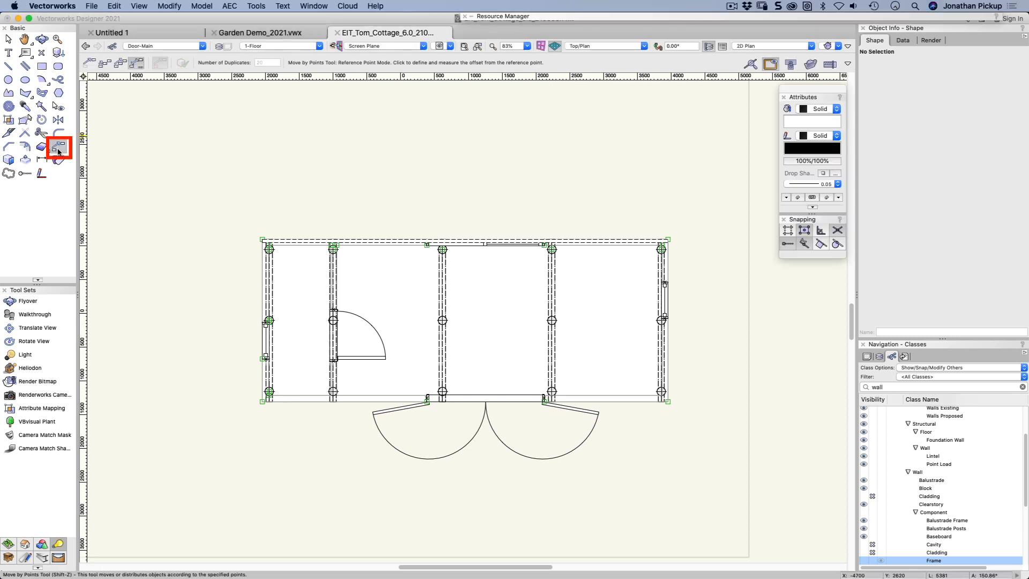
pyautogui.moveTo(59, 147)
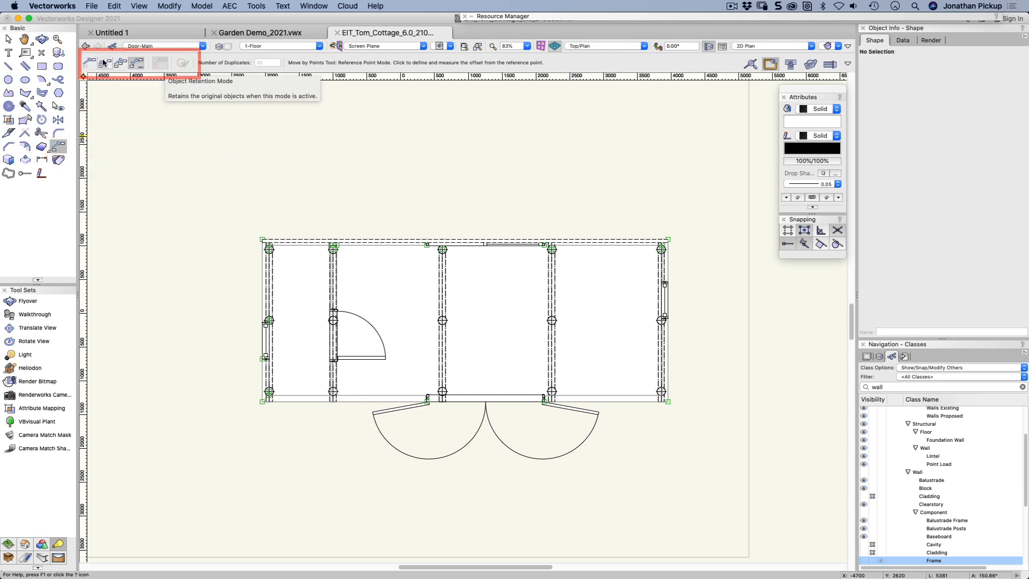
pyautogui.moveTo(89, 63)
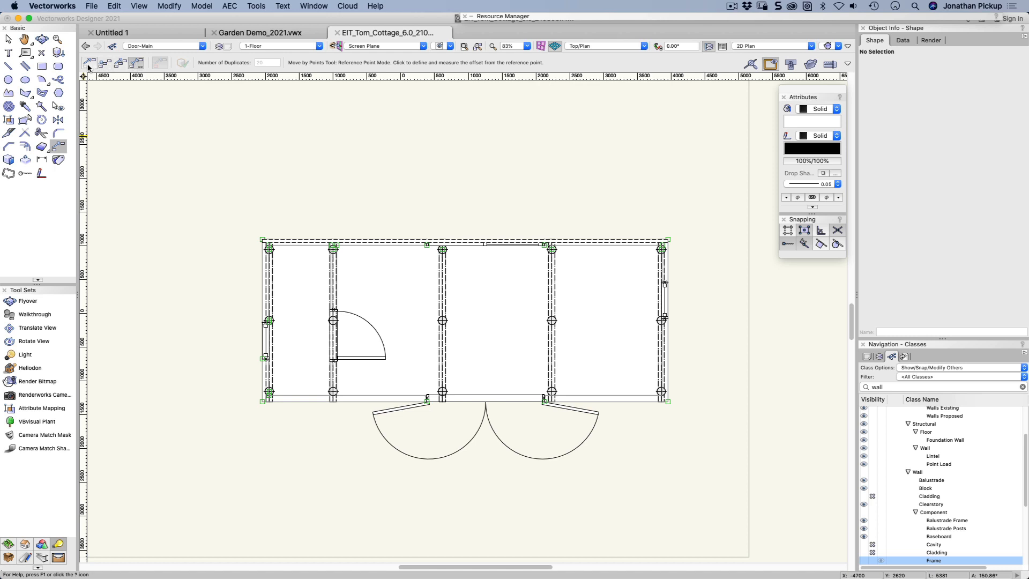
pyautogui.click(87, 62)
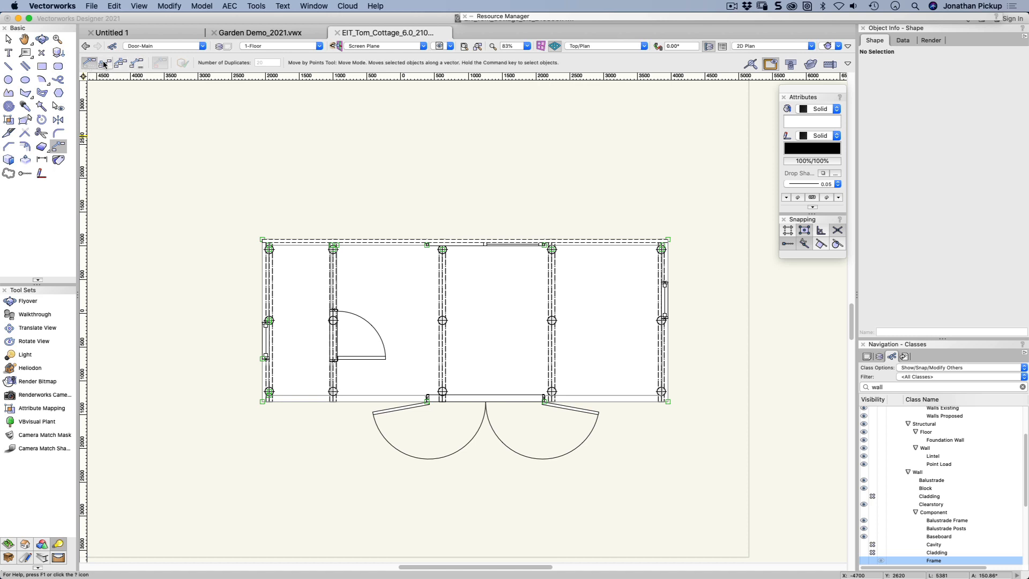
pyautogui.click(104, 63)
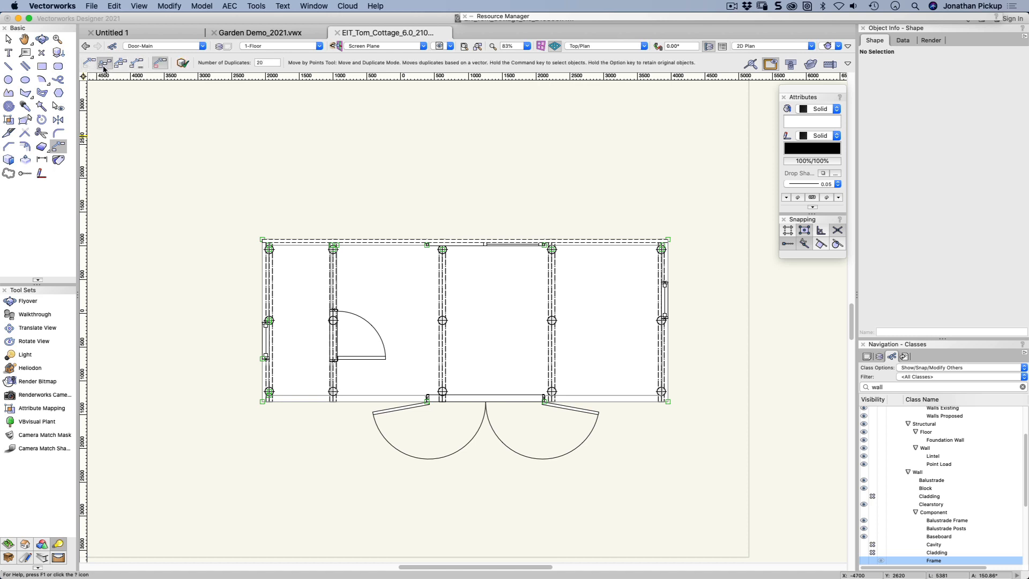
pyautogui.click(105, 63)
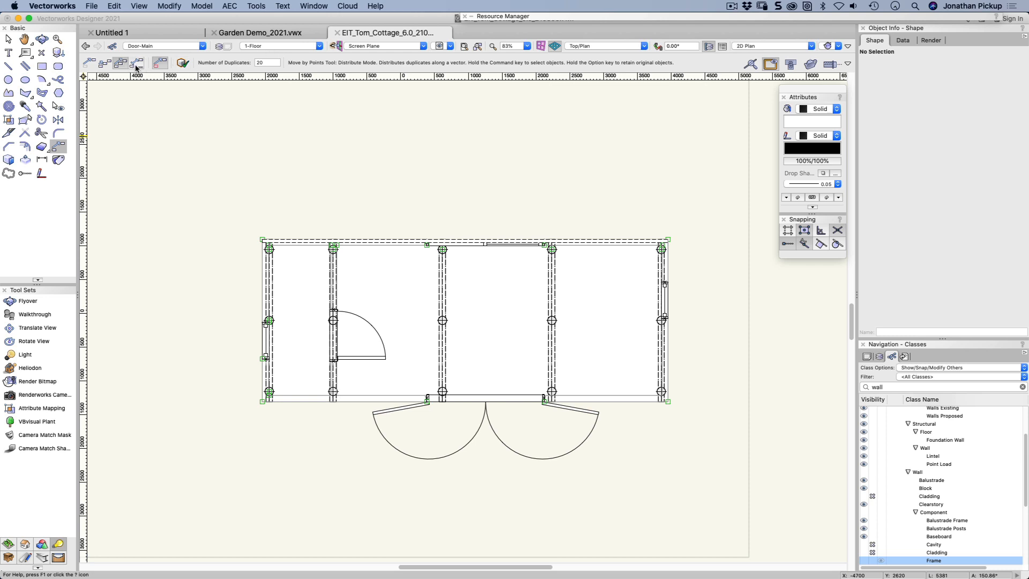
pyautogui.moveTo(139, 62)
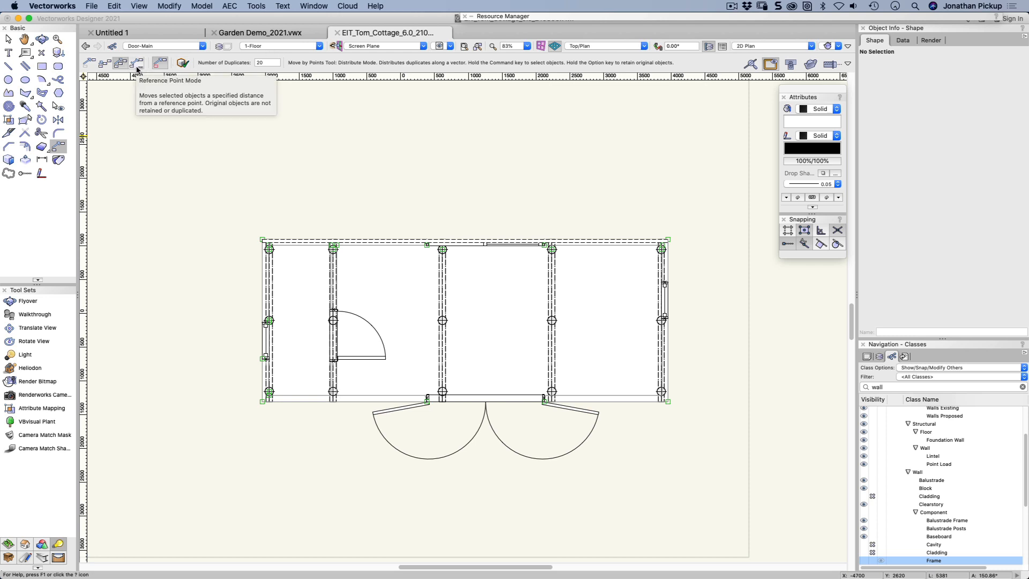
pyautogui.moveTo(159, 62)
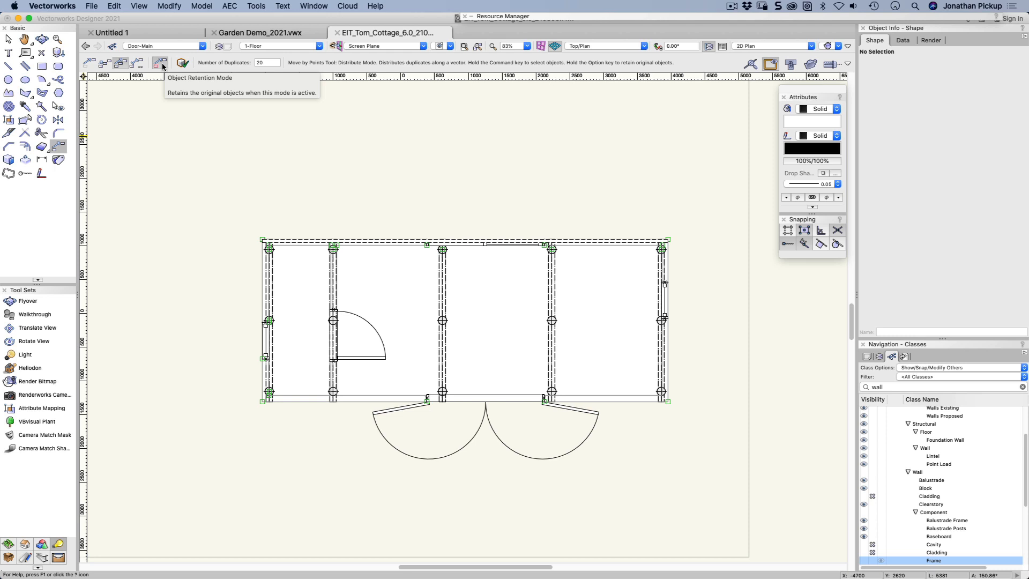
pyautogui.moveTo(182, 63)
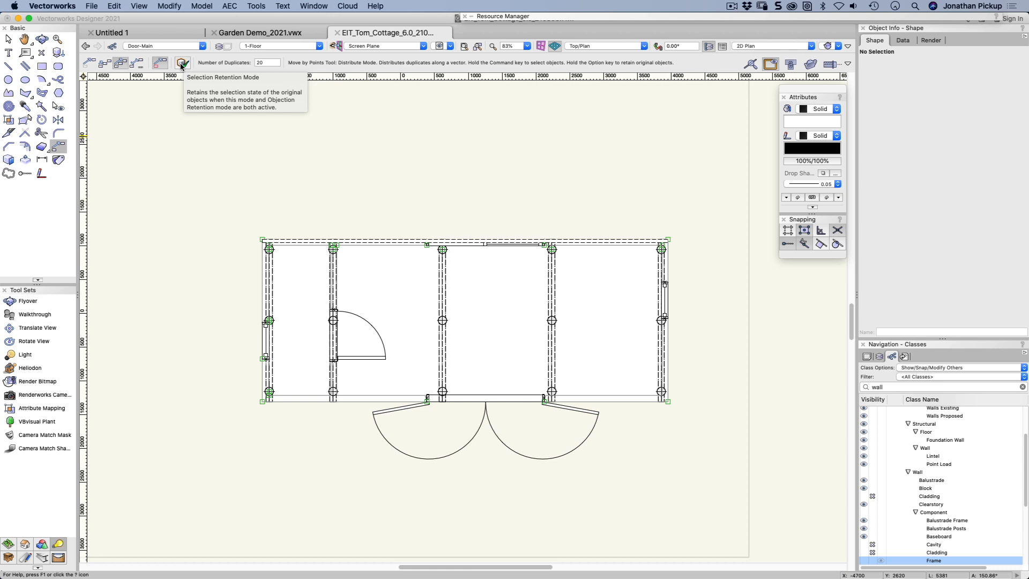
pyautogui.moveTo(178, 71)
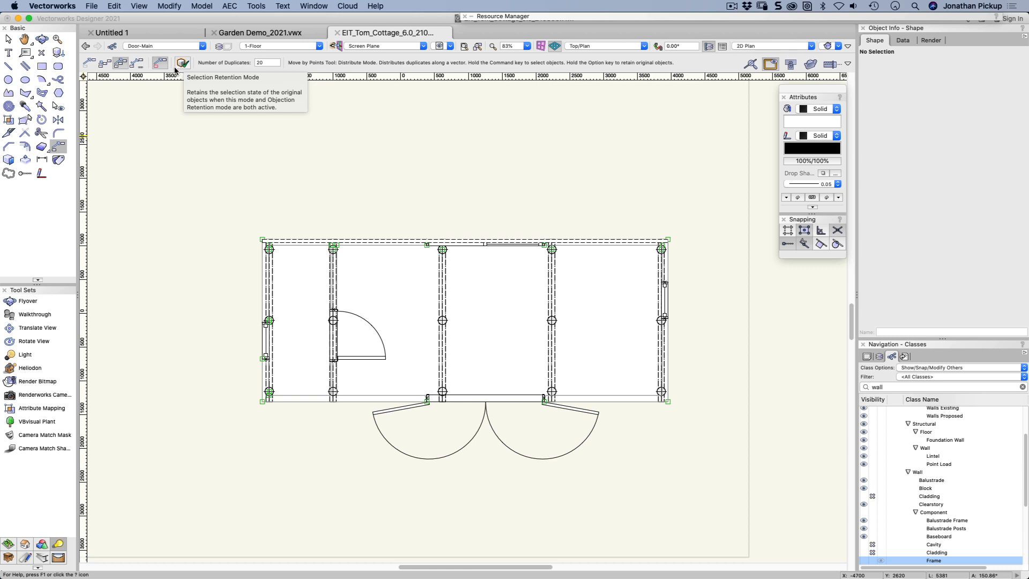
pyautogui.moveTo(335, 140)
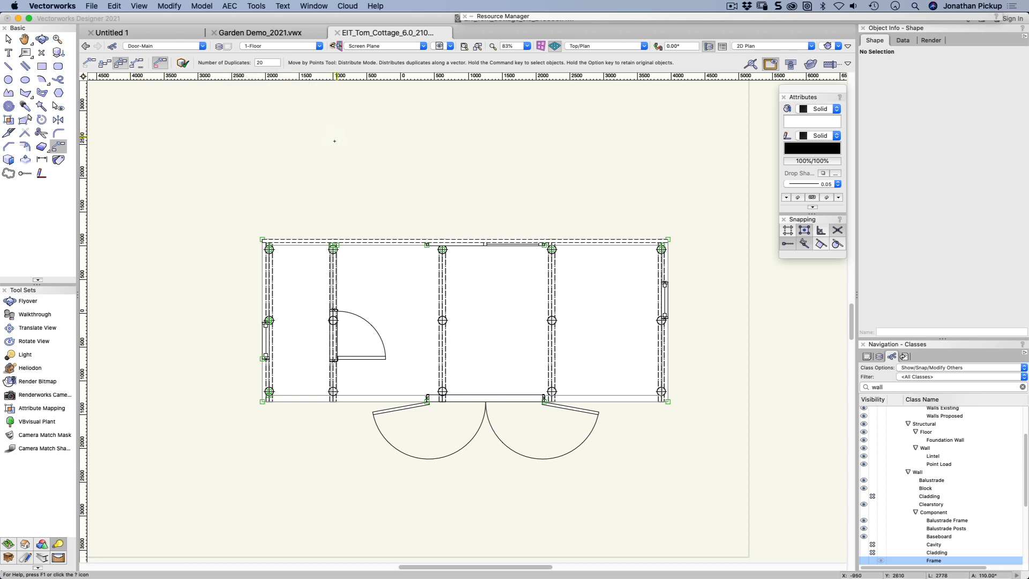
# Zoom into the cottage's top-left corner post and joist and adjust the number of copies.
pyautogui.moveTo(245, 226); pyautogui.dragTo(298, 272)
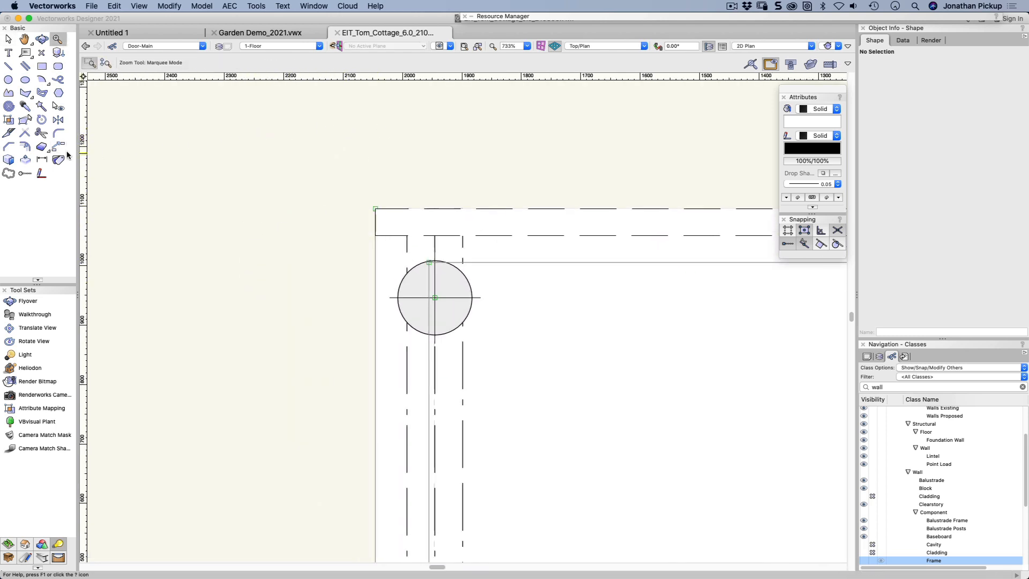
pyautogui.moveTo(57, 146)
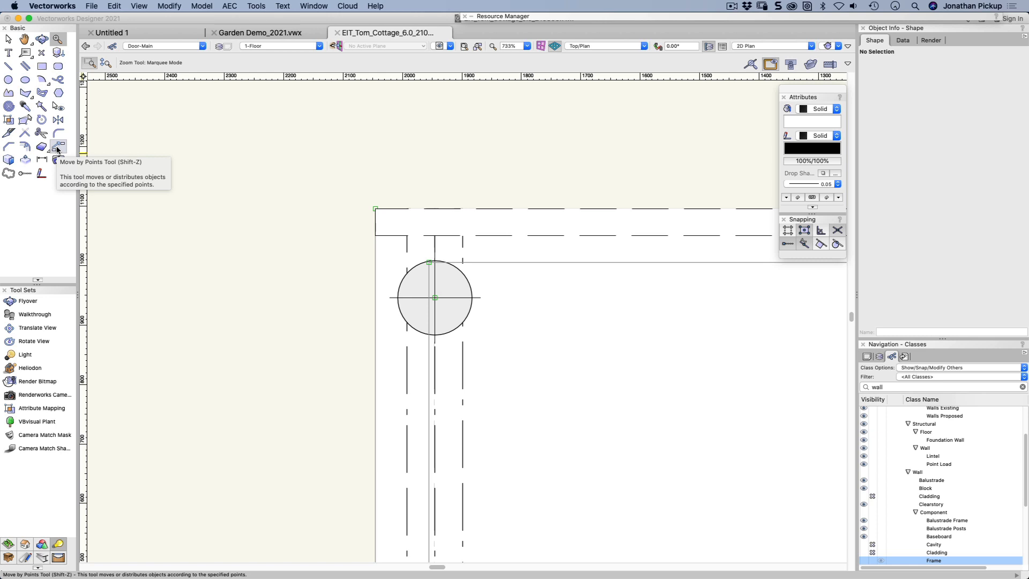
pyautogui.moveTo(577, 160)
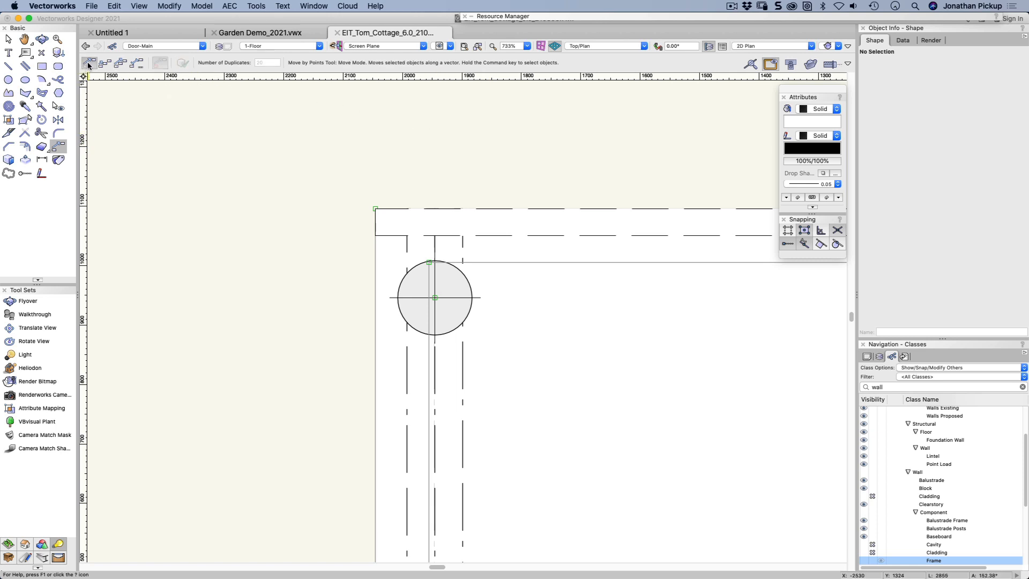
pyautogui.moveTo(89, 62)
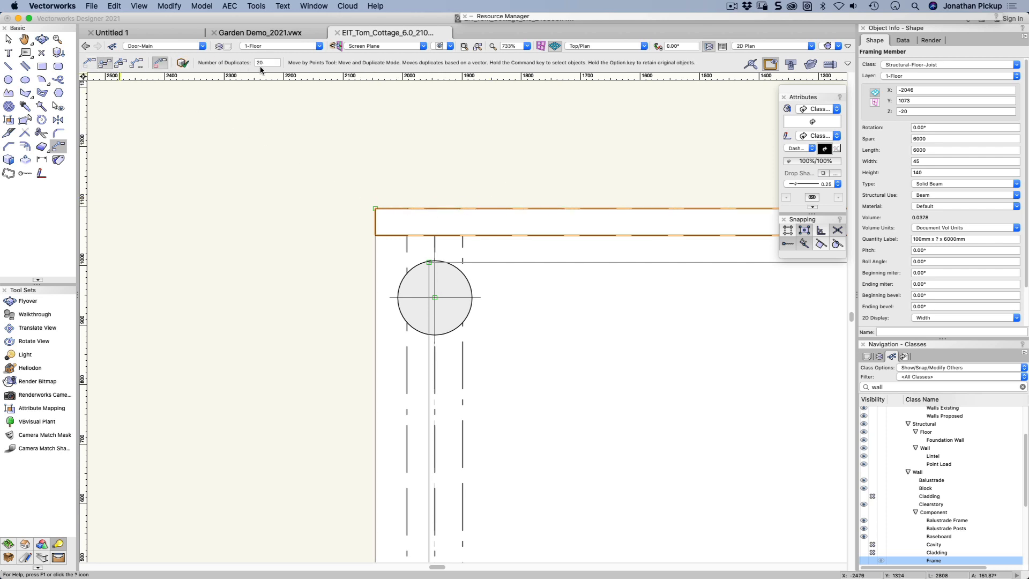
pyautogui.click(267, 62)
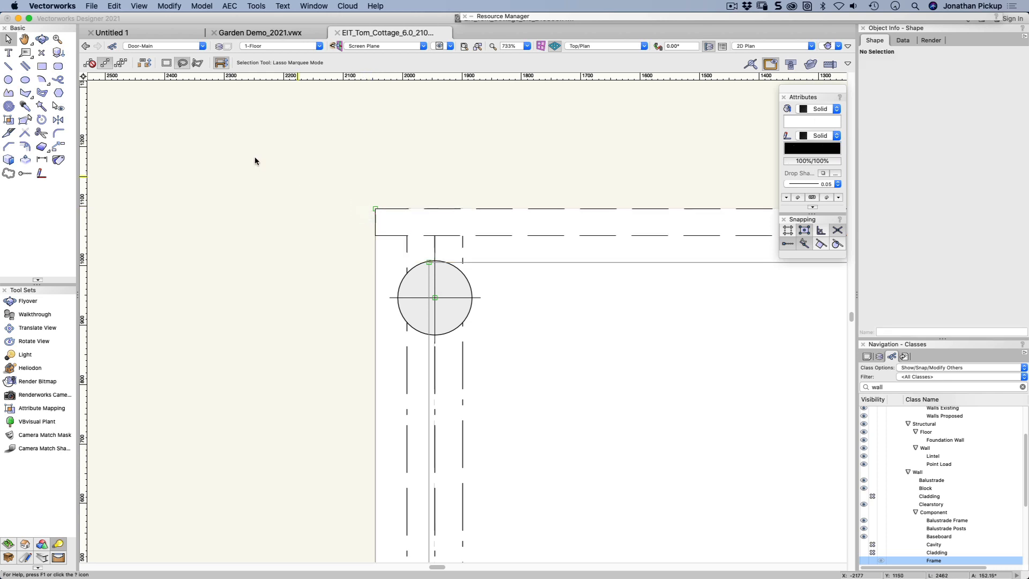
pyautogui.click(58, 147)
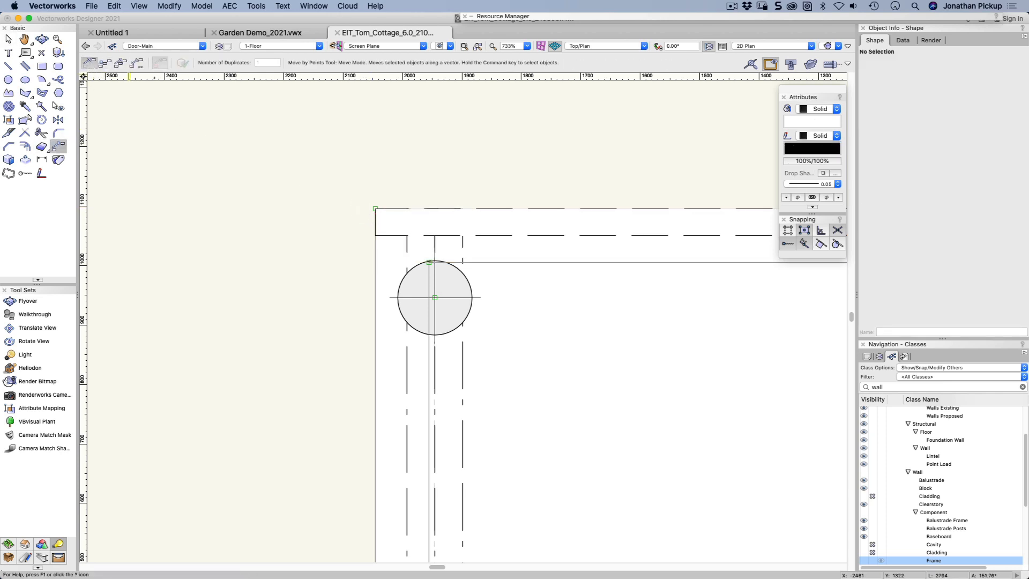
pyautogui.click(375, 209)
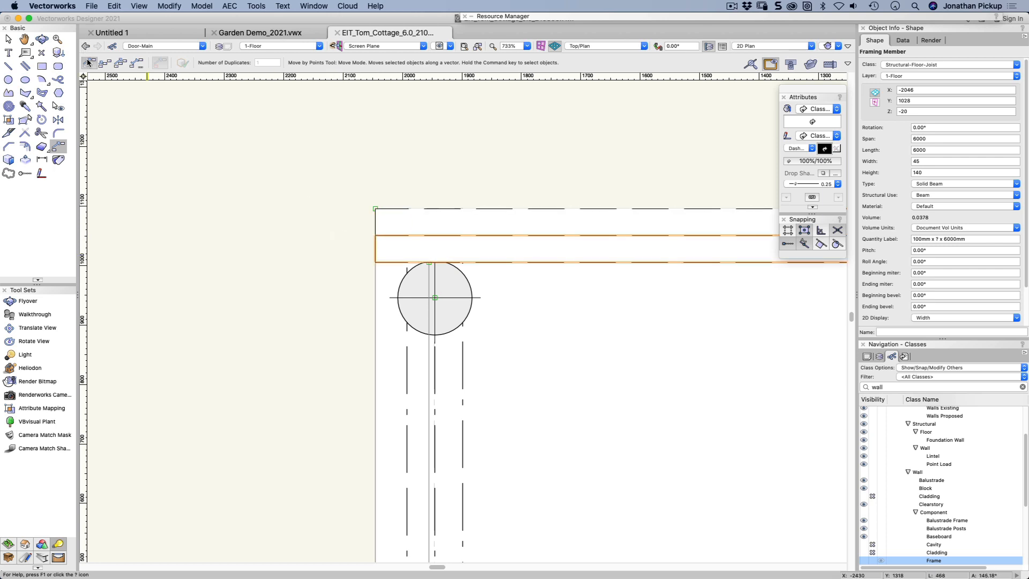
pyautogui.moveTo(103, 62)
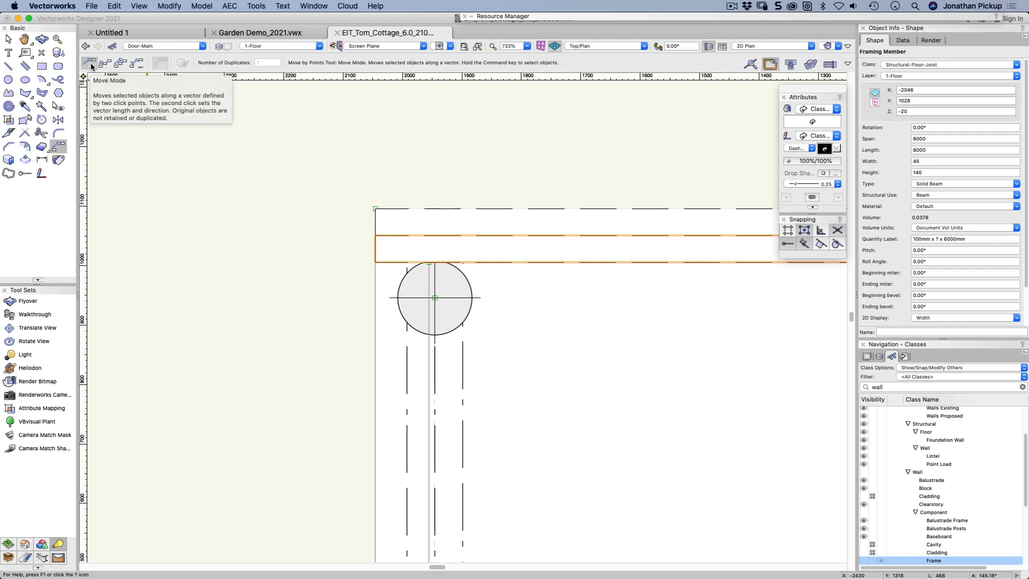
pyautogui.moveTo(104, 63)
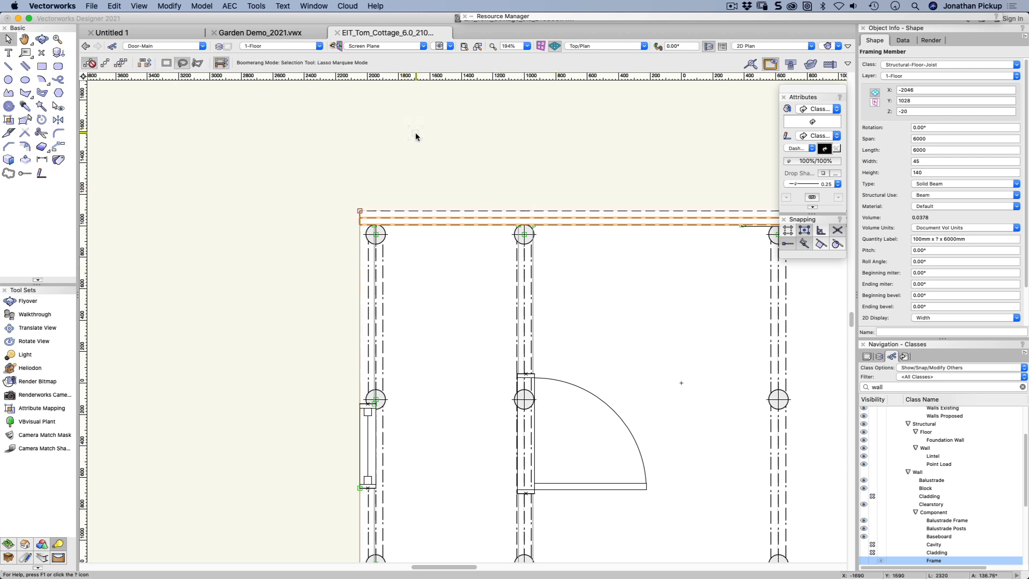
pyautogui.moveTo(418, 210)
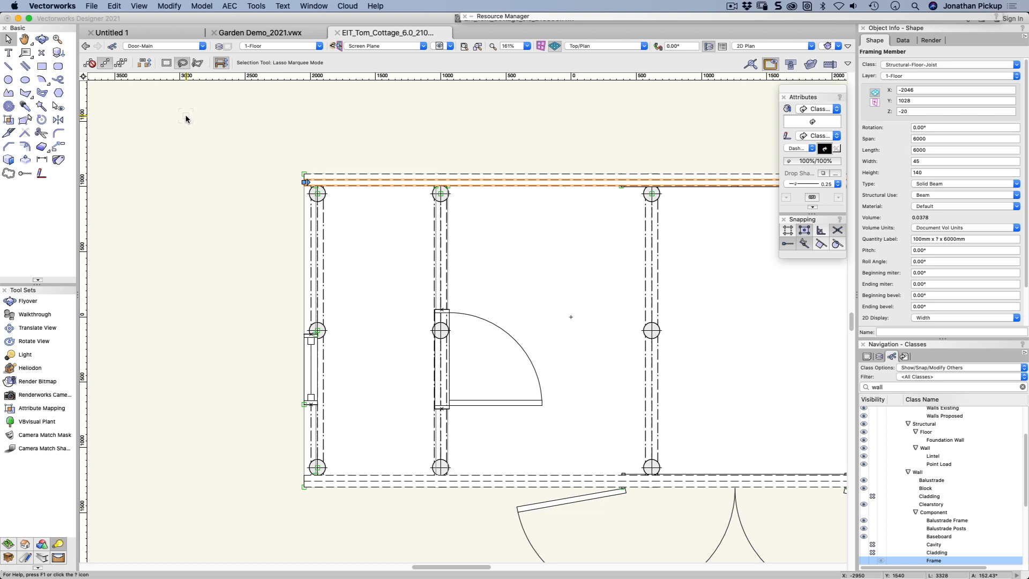
pyautogui.click(58, 146)
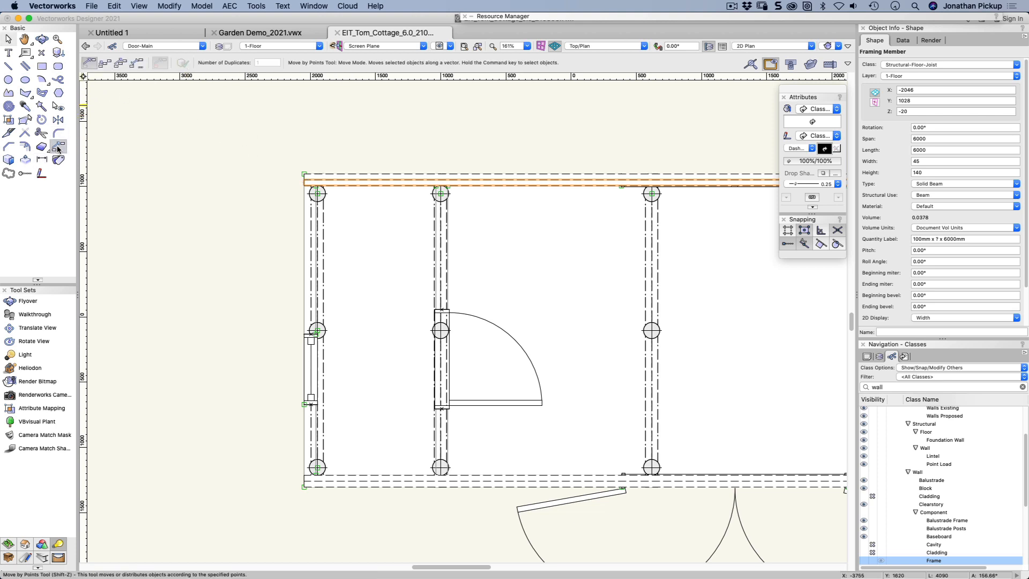
pyautogui.click(103, 62)
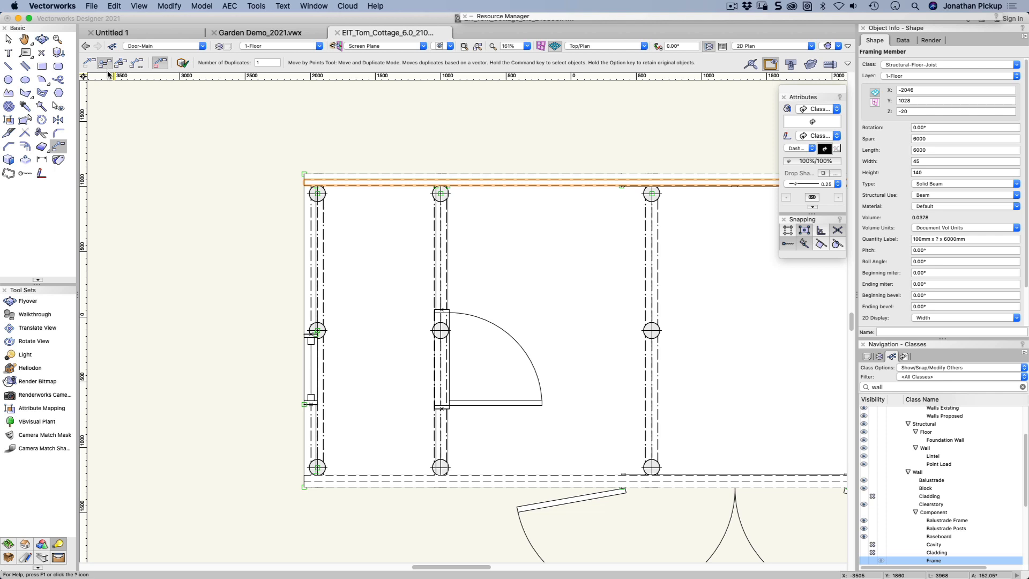
pyautogui.moveTo(105, 62)
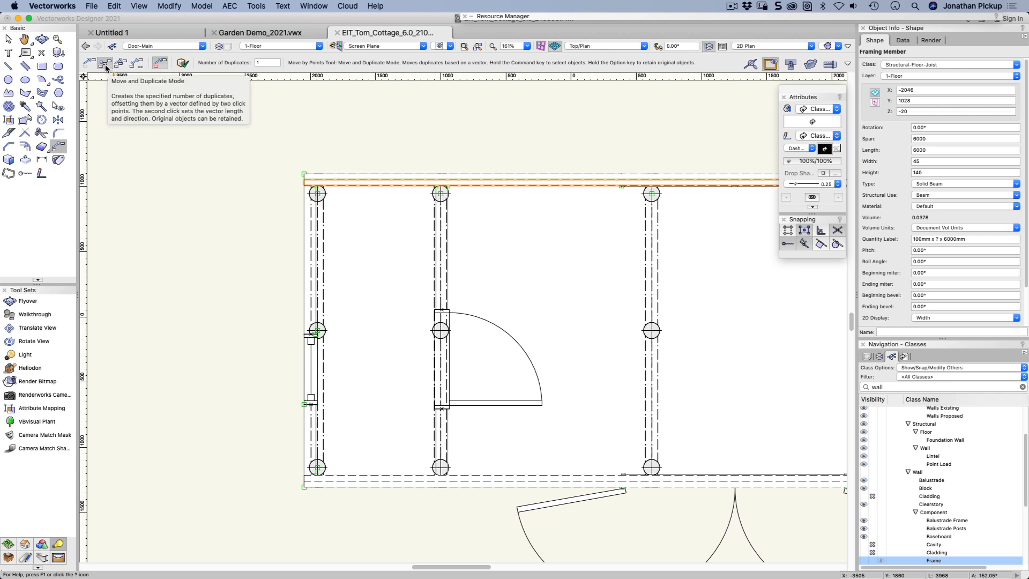
pyautogui.moveTo(283, 67)
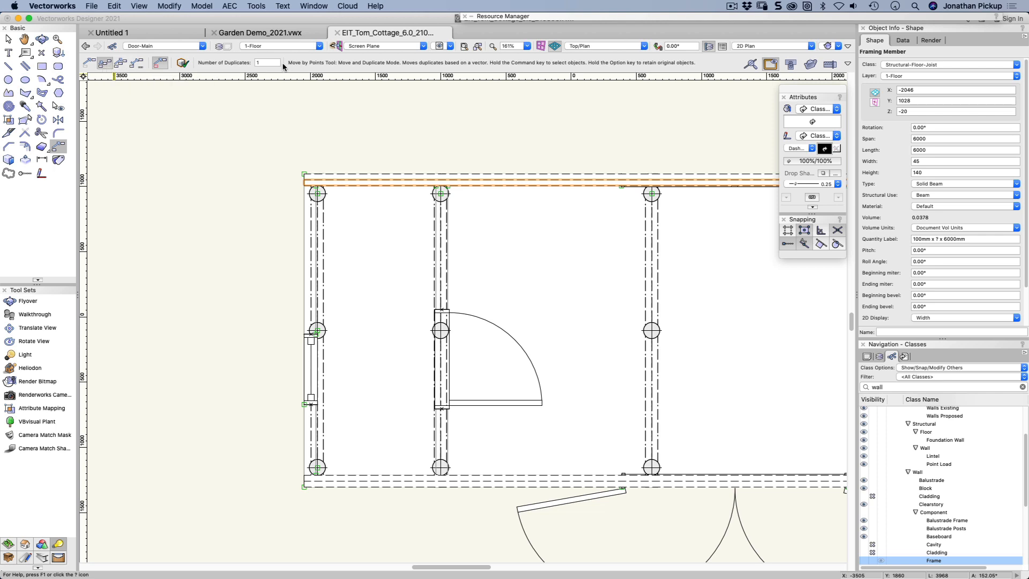
pyautogui.click(266, 62)
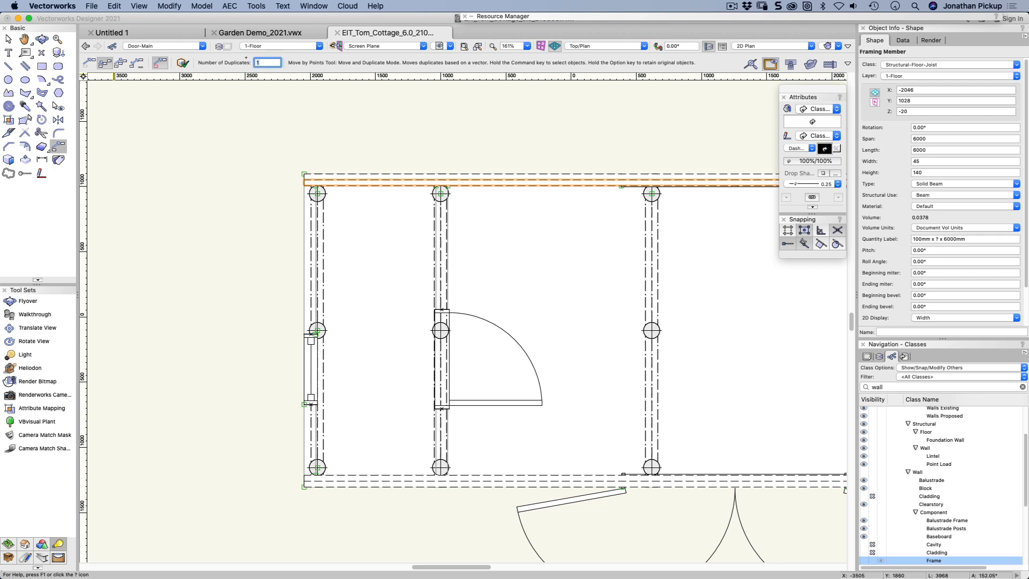
pyautogui.write('4')
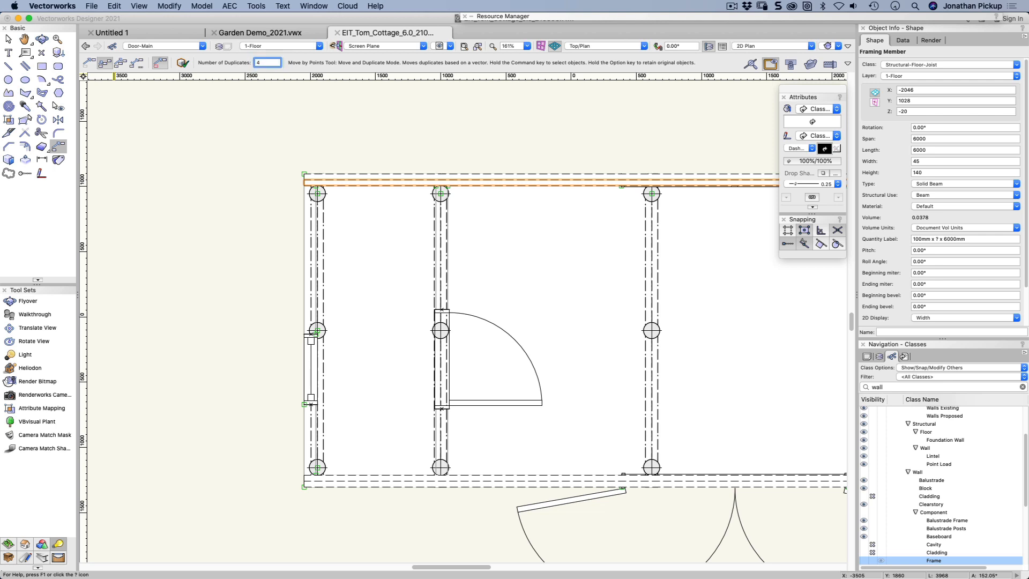
pyautogui.moveTo(570, 317)
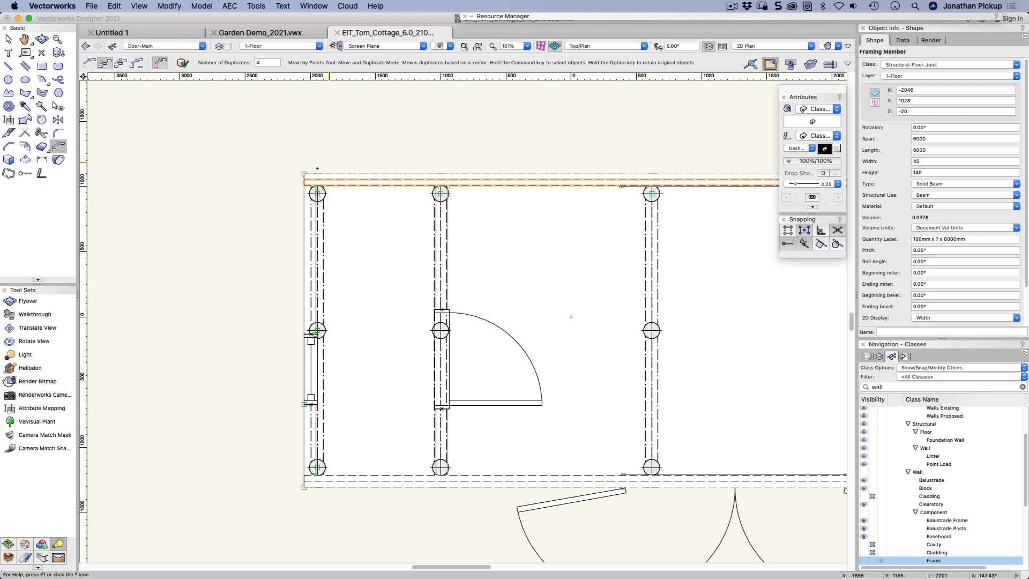
pyautogui.moveTo(304, 182)
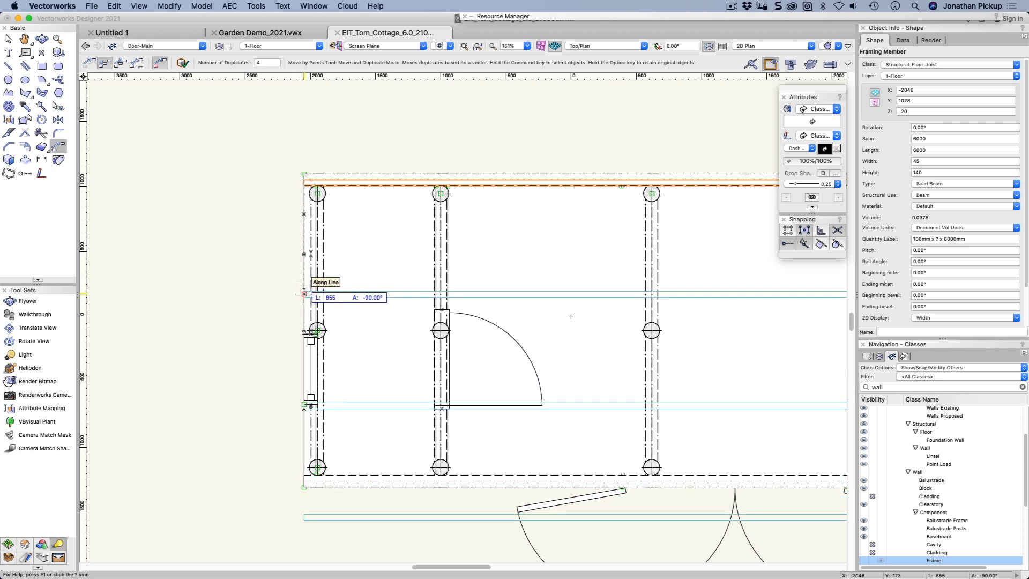
pyautogui.write('600')
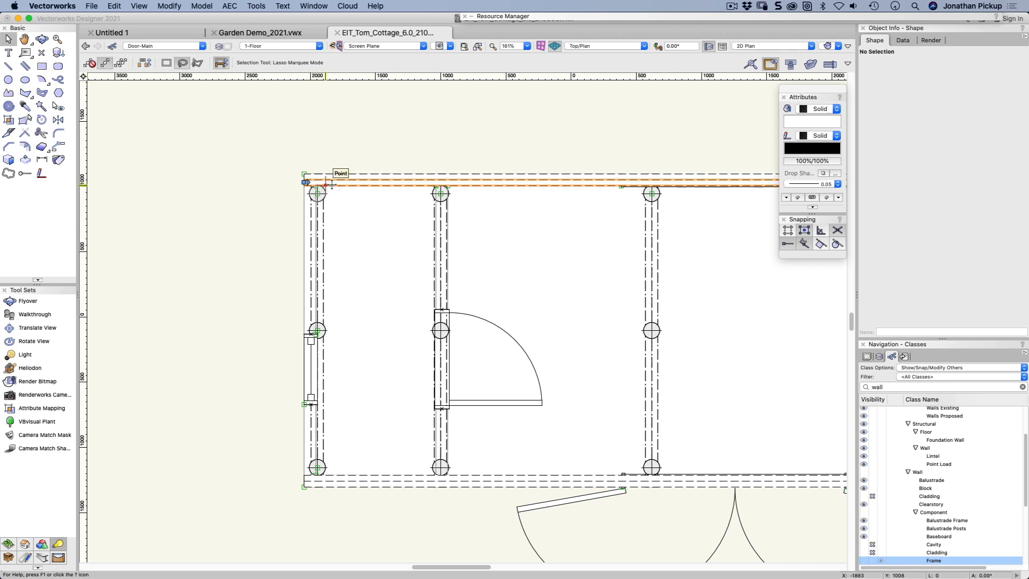
pyautogui.click(317, 182)
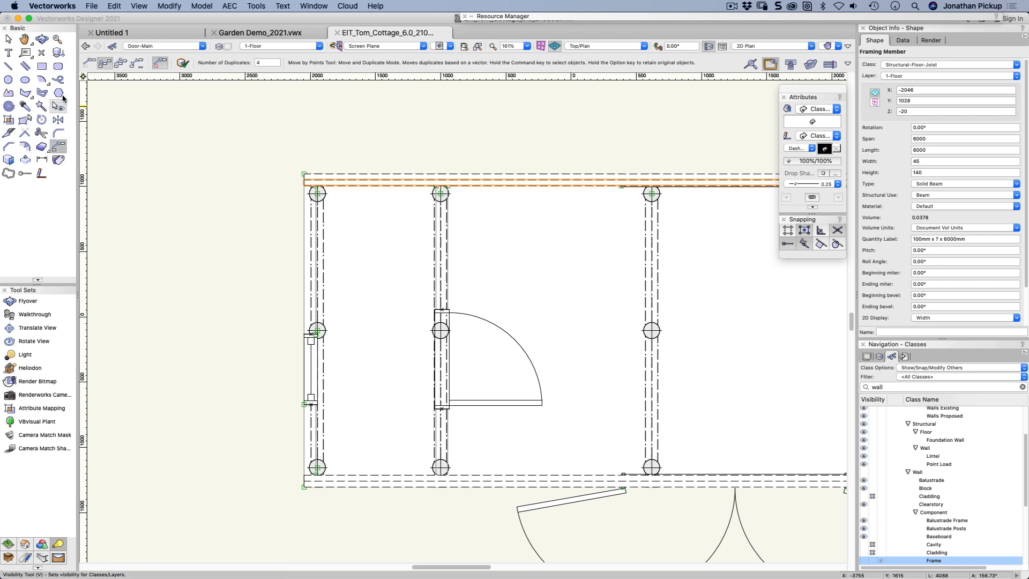
# Set Move by Points to distribute 4 duplicates of the top joist evenly along the move.
pyautogui.click(121, 62)
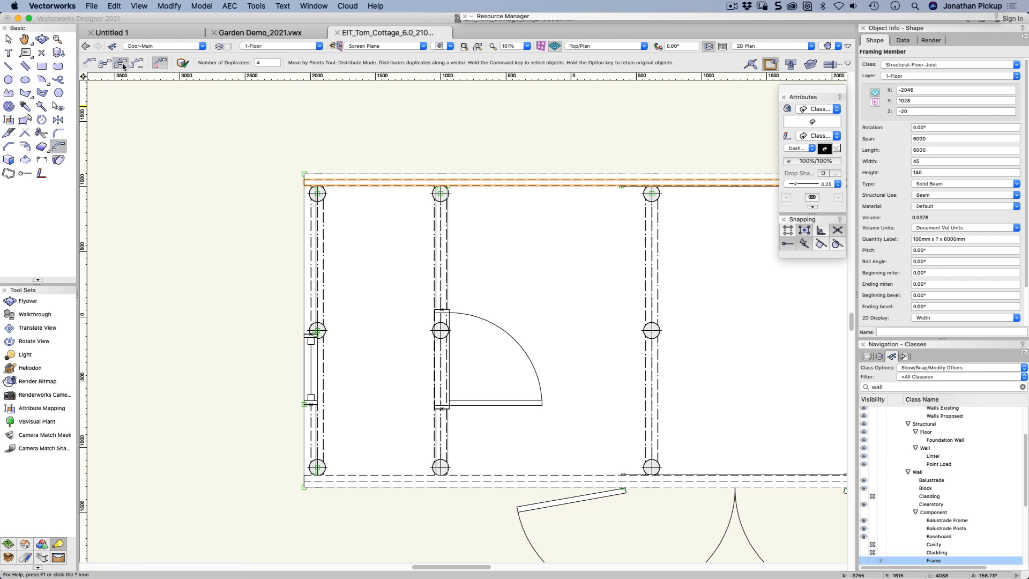
pyautogui.moveTo(122, 65)
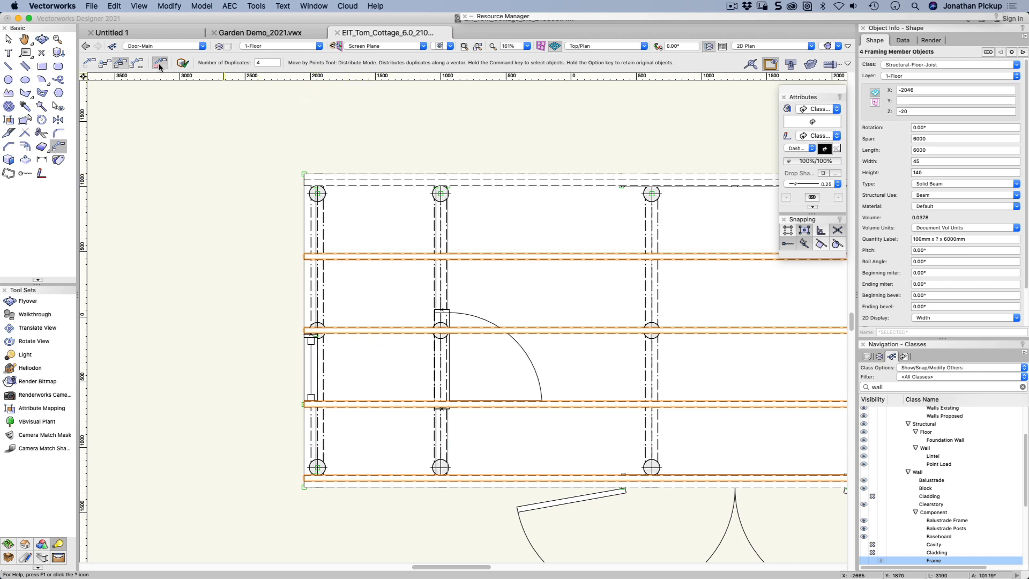
pyautogui.moveTo(159, 62)
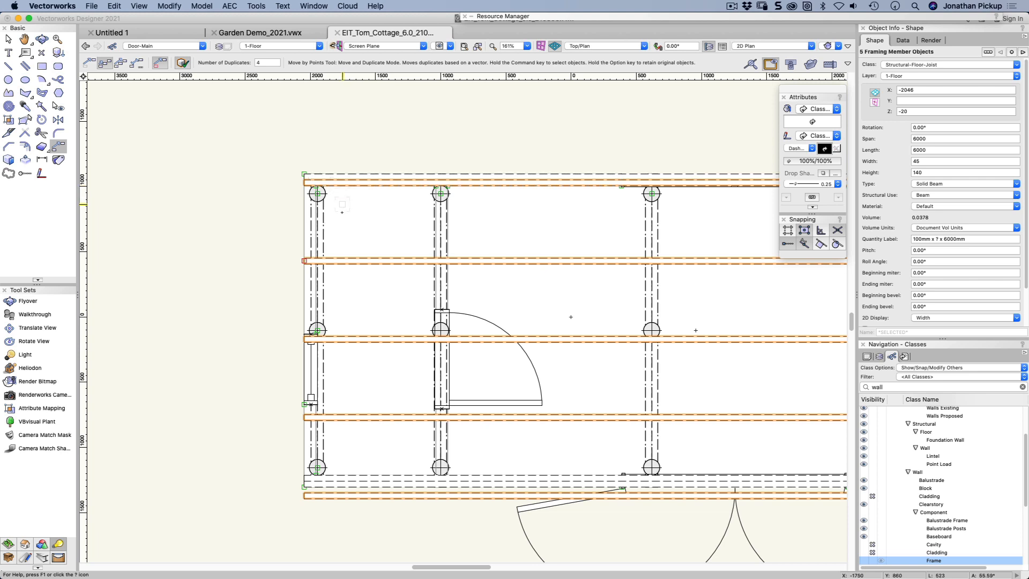
pyautogui.moveTo(343, 218)
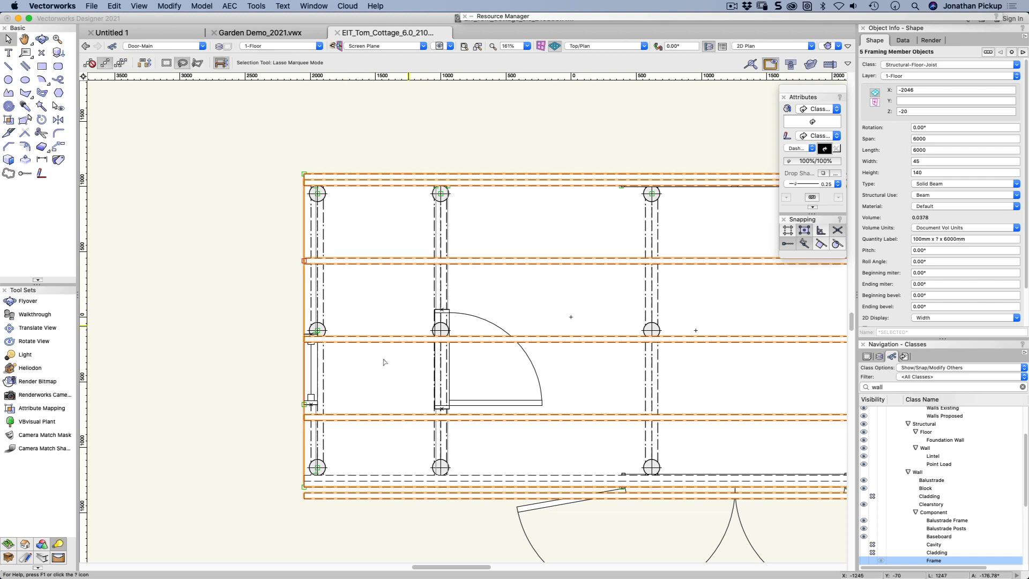
# Deselect the evenly spaced floor joists after placing them across the cottage floor.
pyautogui.click(308, 494)
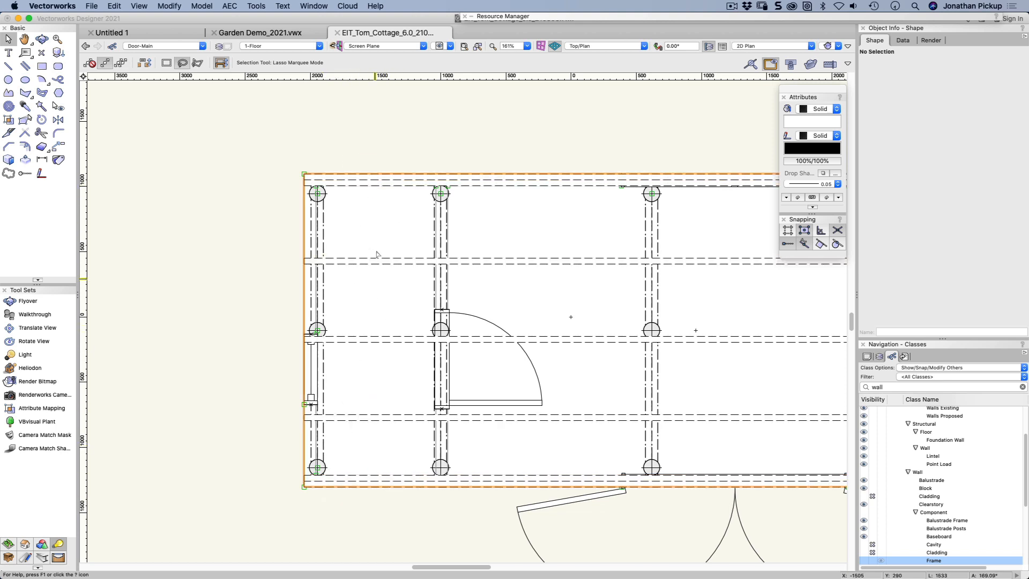
pyautogui.moveTo(360, 488)
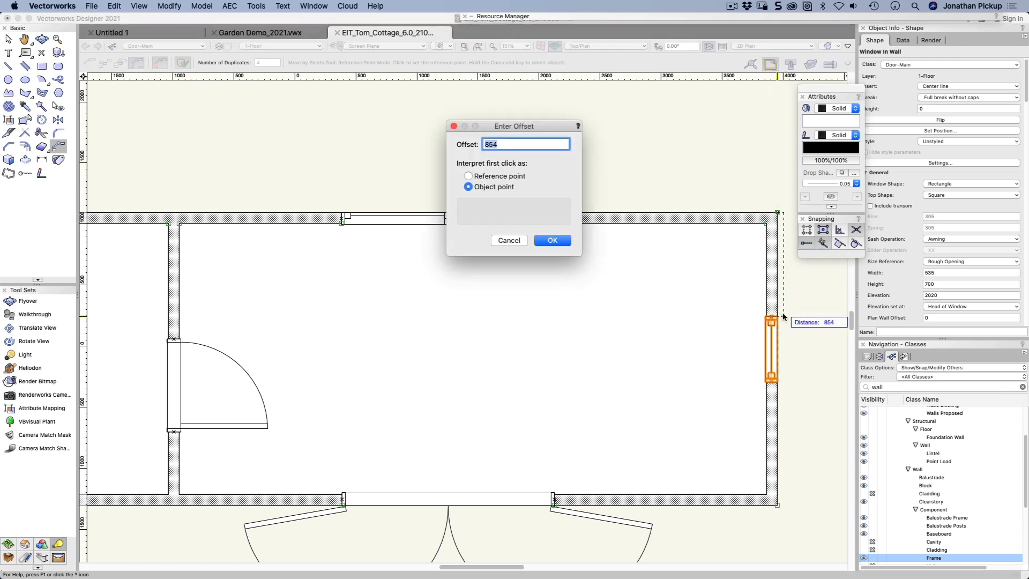
pyautogui.moveTo(495, 175)
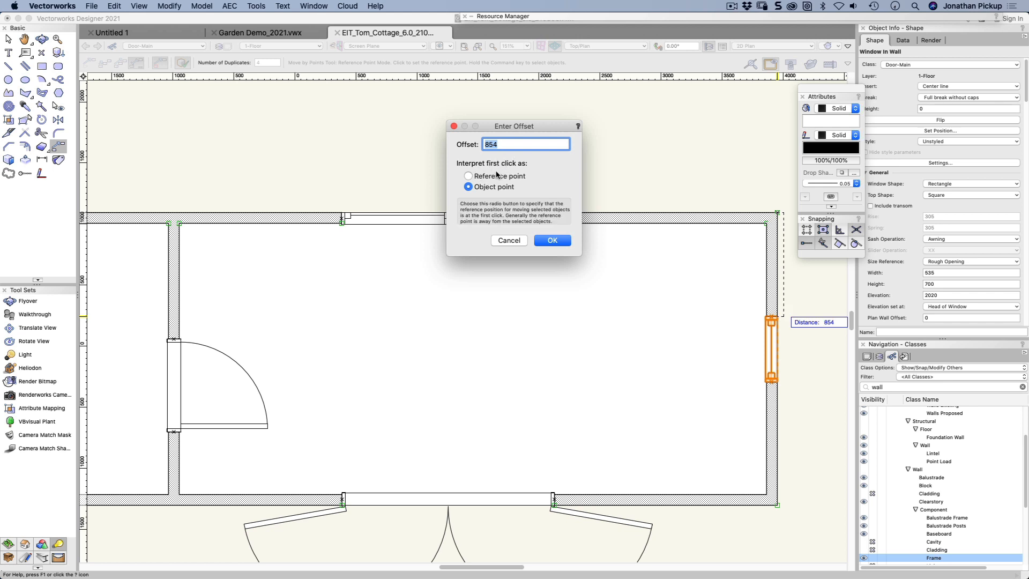
# Move the selected window along its wall by a typed offset of 635 from the reference point.
pyautogui.click(468, 176)
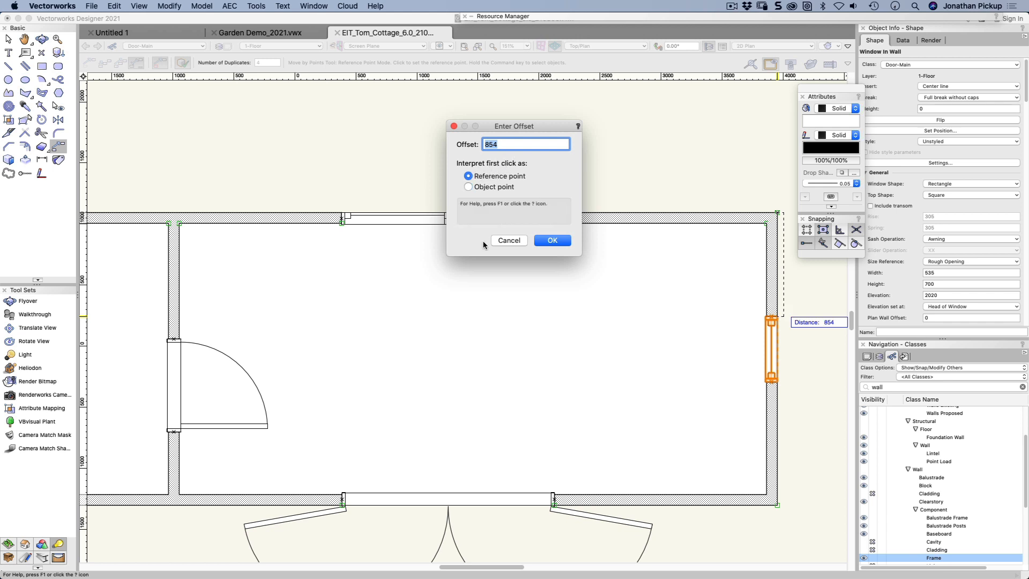
pyautogui.moveTo(485, 217)
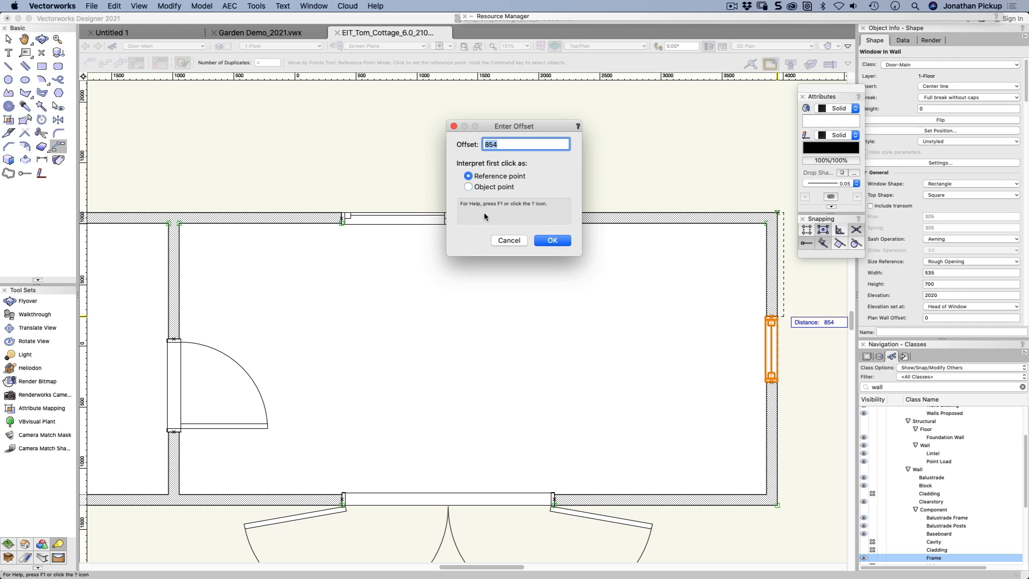
pyautogui.write('635')
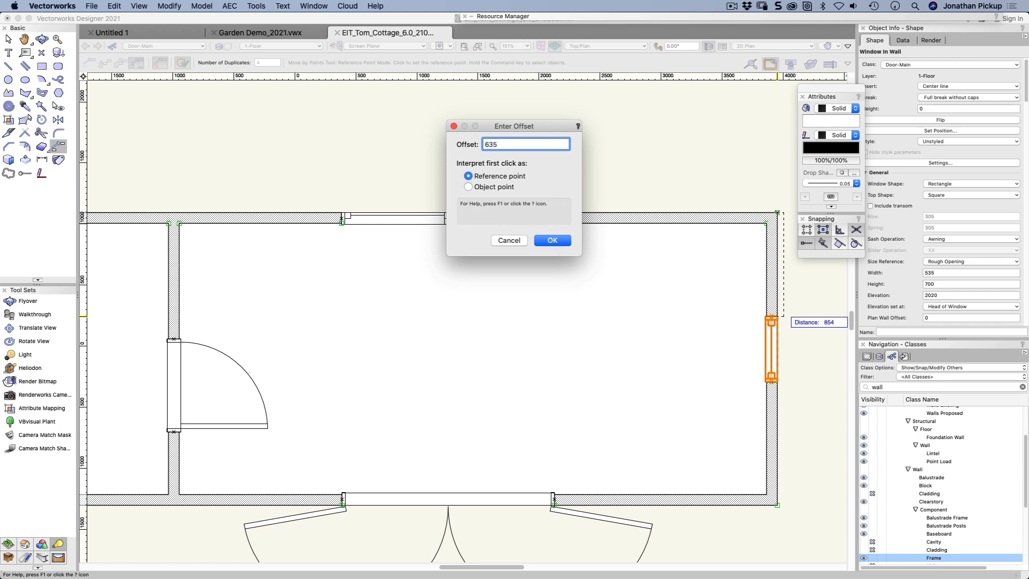
pyautogui.click(551, 239)
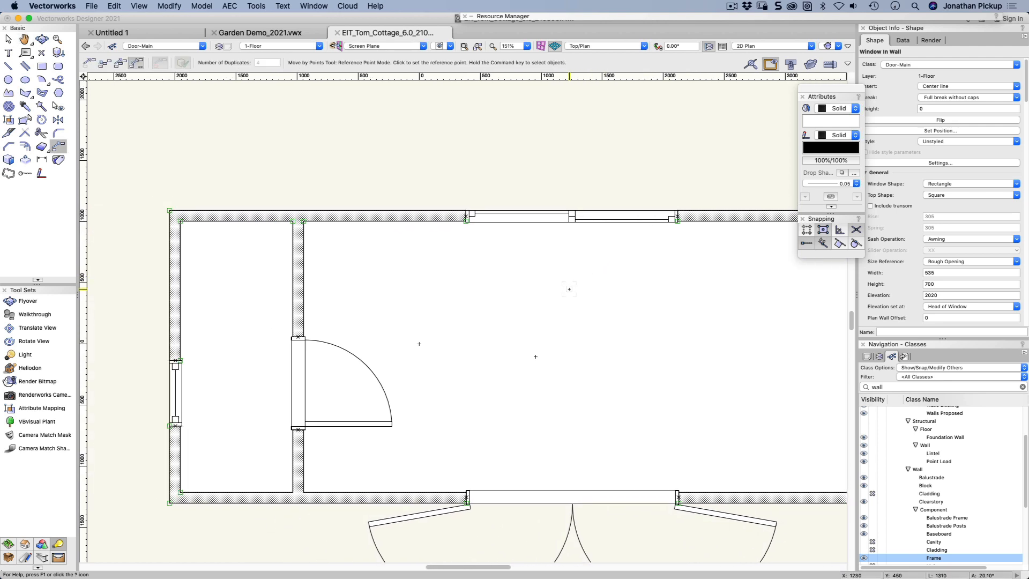
# Reposition the right-hand wall's window at a 635 offset measured from its reference point.
pyautogui.click(10, 38)
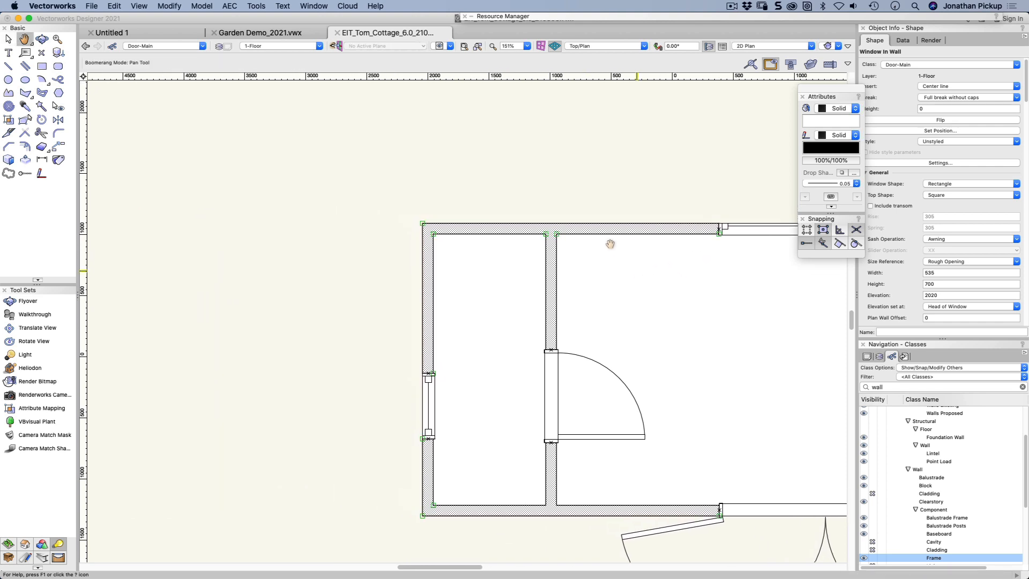
pyautogui.moveTo(41, 92)
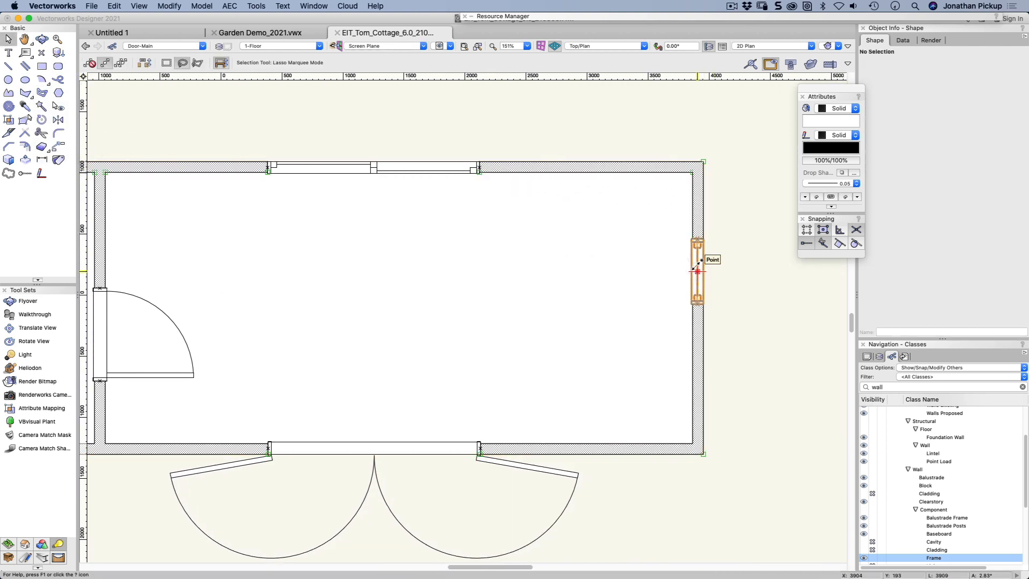
pyautogui.click(697, 266)
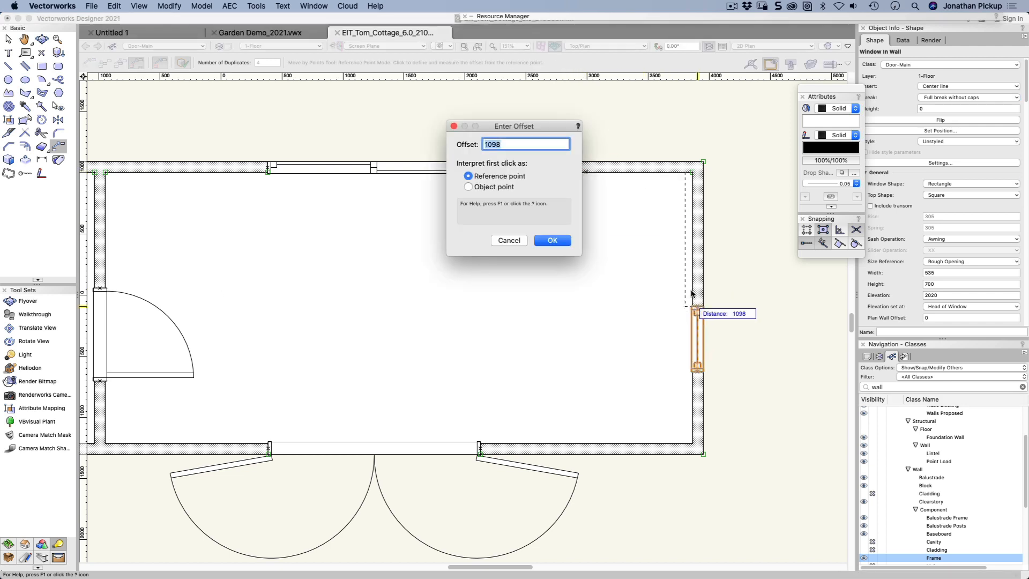
pyautogui.write('635')
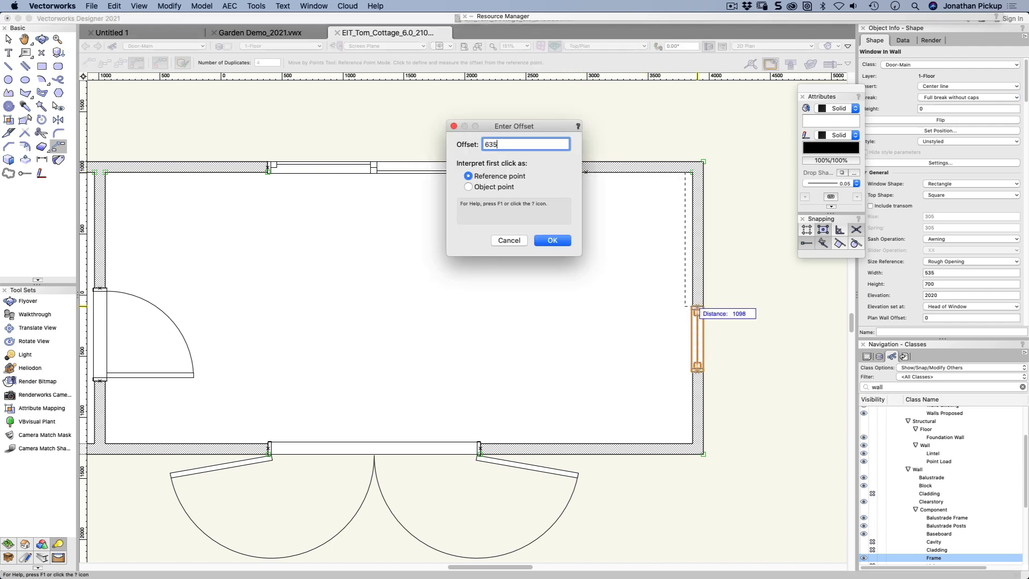
pyautogui.click(551, 240)
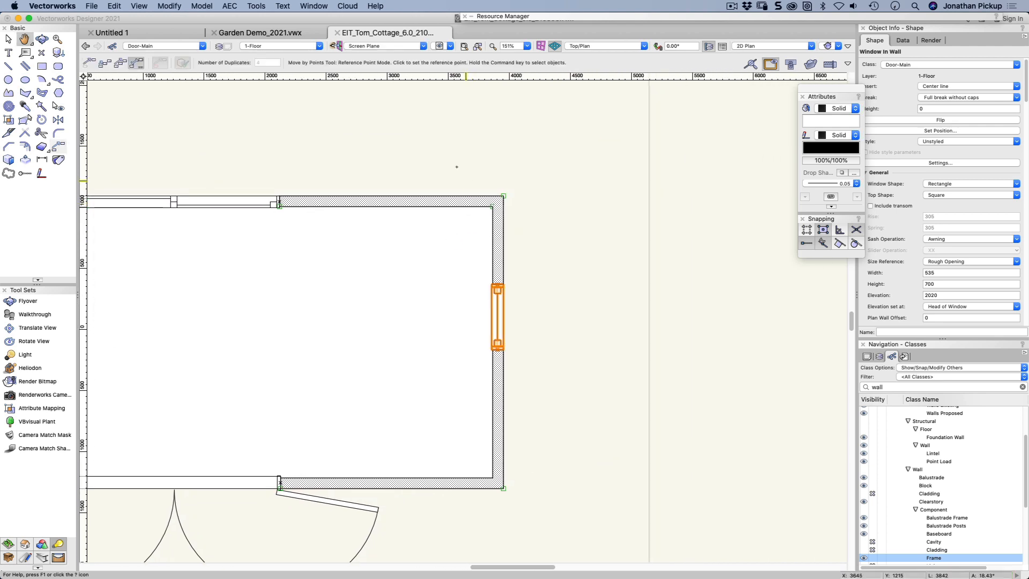
# Place the rectangle beside the cottage at a 600 offset measured from the wall corner.
pyautogui.click(42, 66)
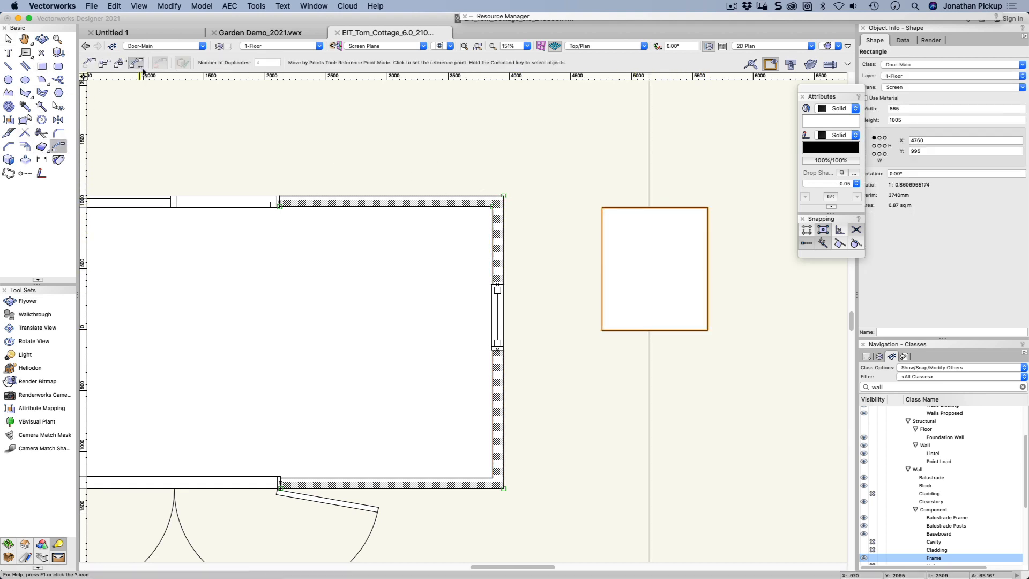
pyautogui.click(504, 197)
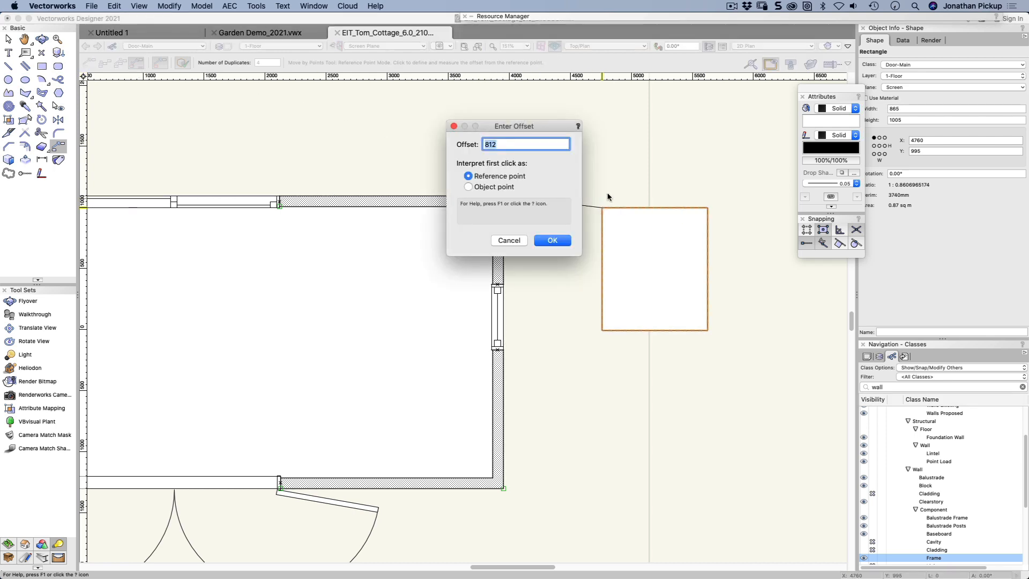
pyautogui.write('600')
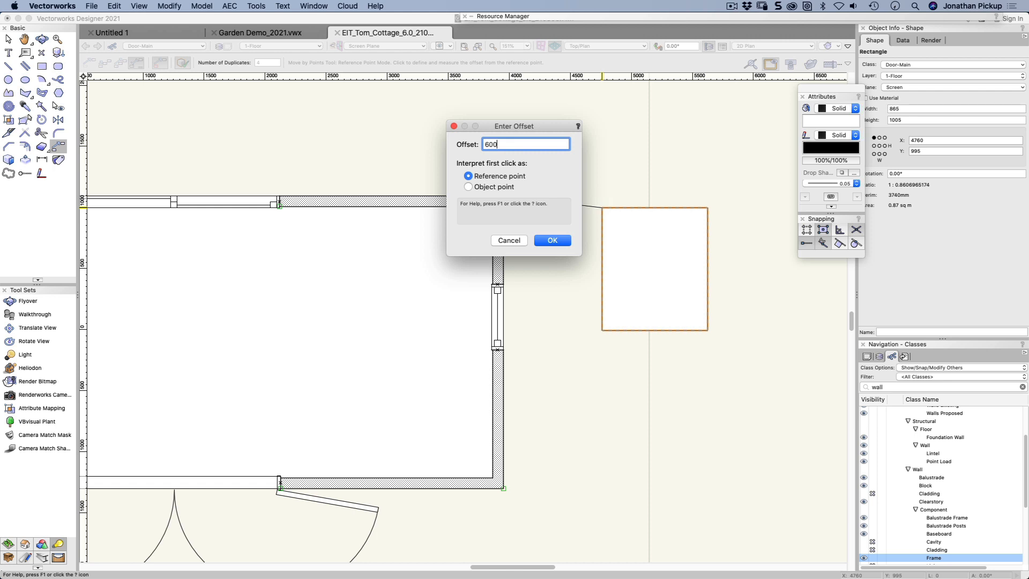
pyautogui.click(552, 240)
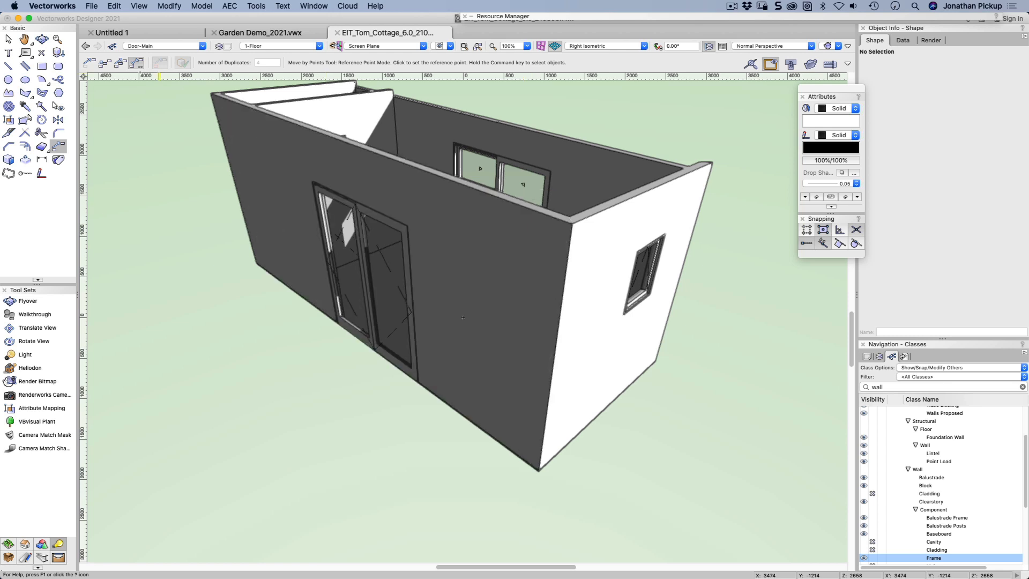
# On the Layer Plane, shift the end-wall rectangle by a 200 offset, then switch to Move and Duplicate mode.
pyautogui.click(383, 46)
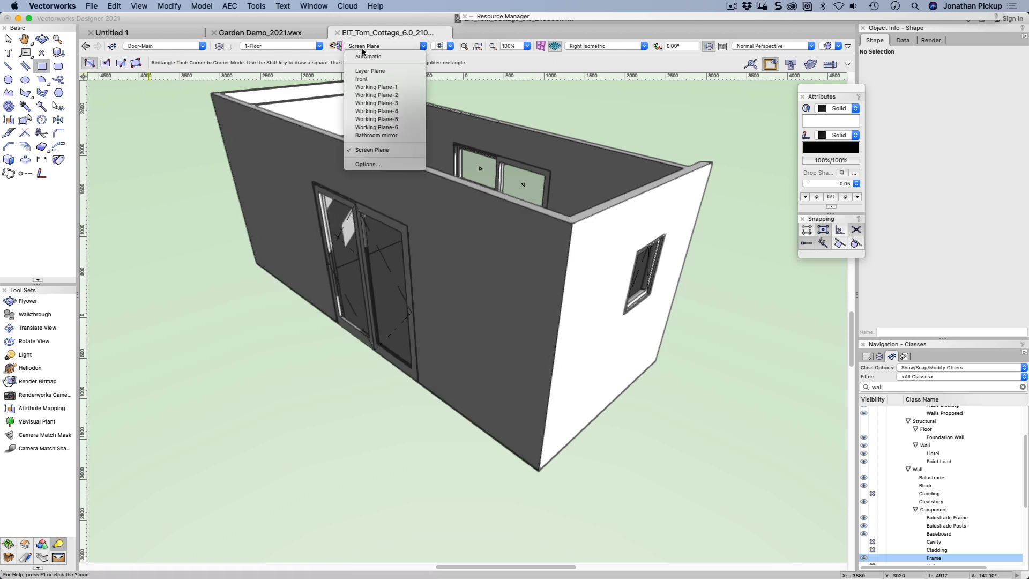
pyautogui.click(367, 57)
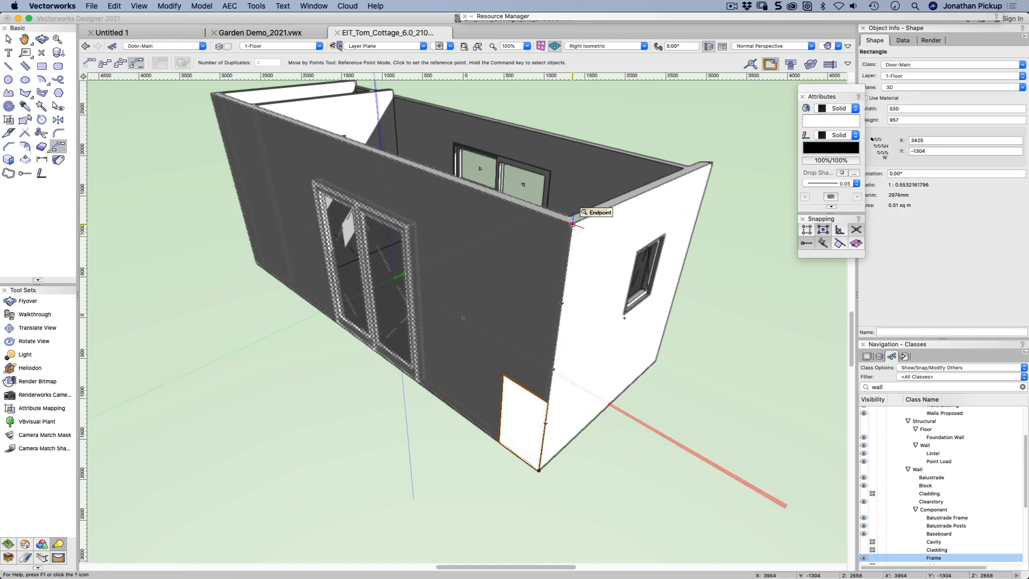
pyautogui.click(573, 225)
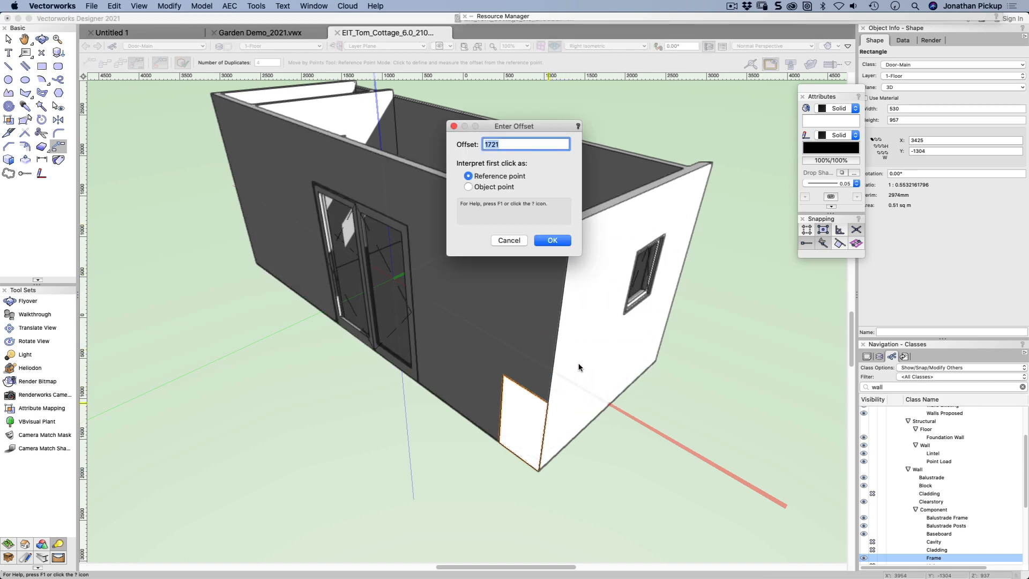
pyautogui.write('200')
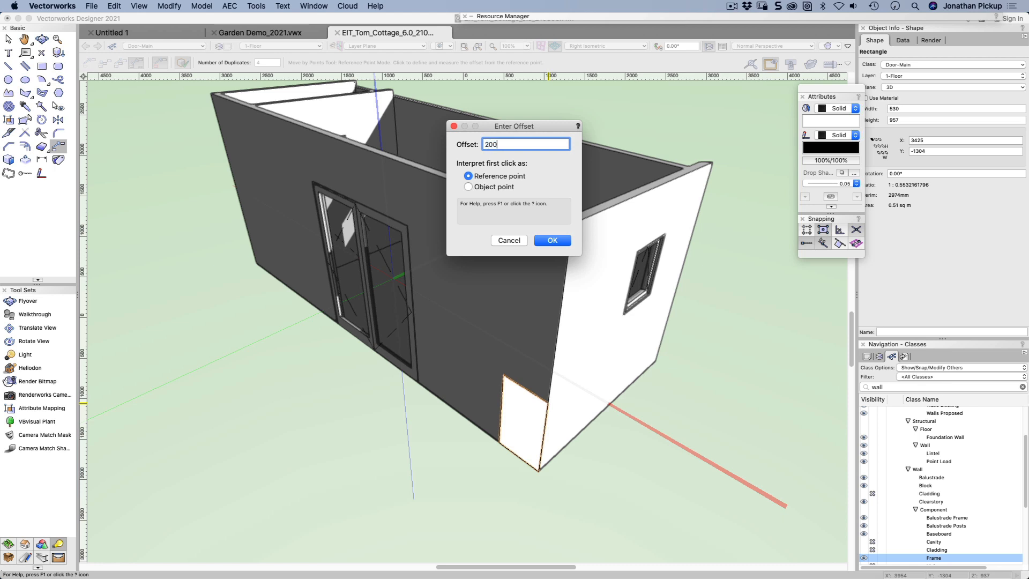
pyautogui.click(550, 240)
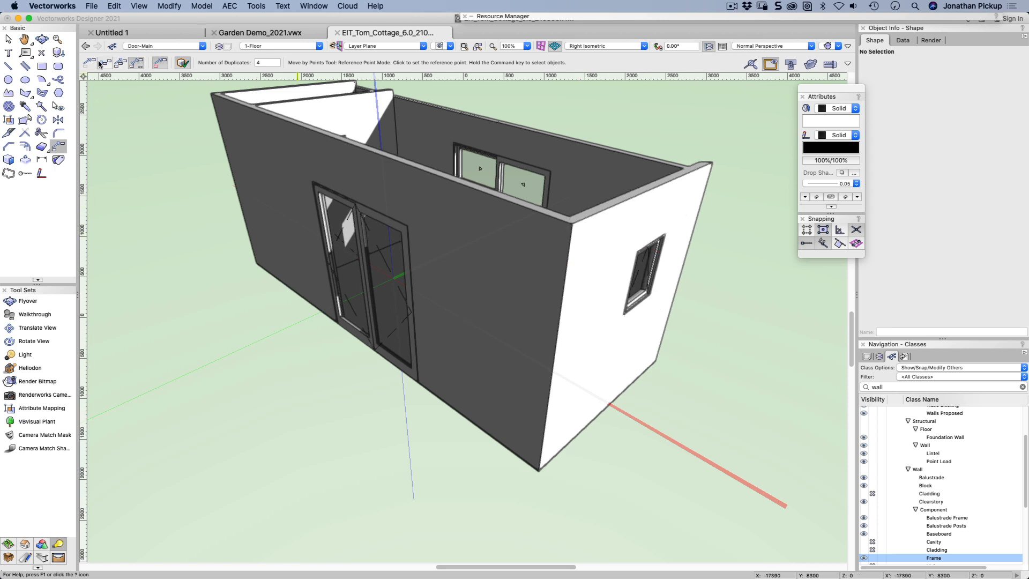
pyautogui.click(106, 62)
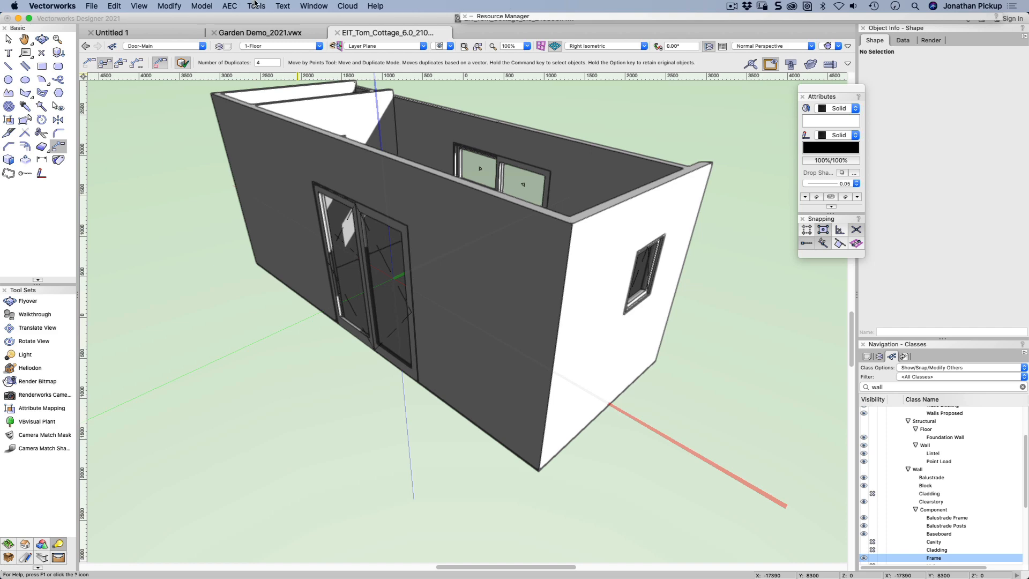
# Switch to a different workspace via Tools > Workspaces, returning the cottage to top plan view.
pyautogui.click(257, 6)
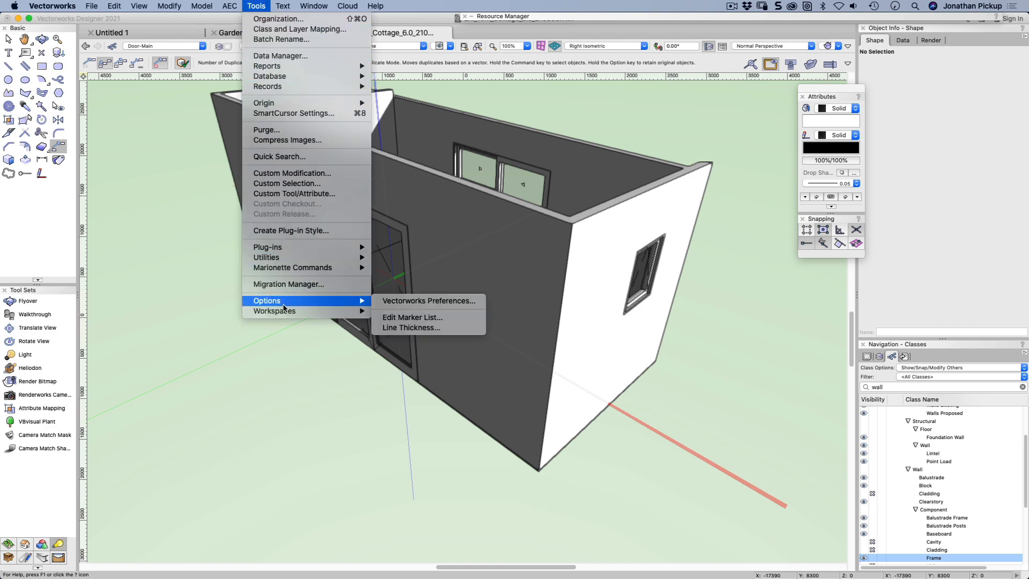
pyautogui.click(273, 310)
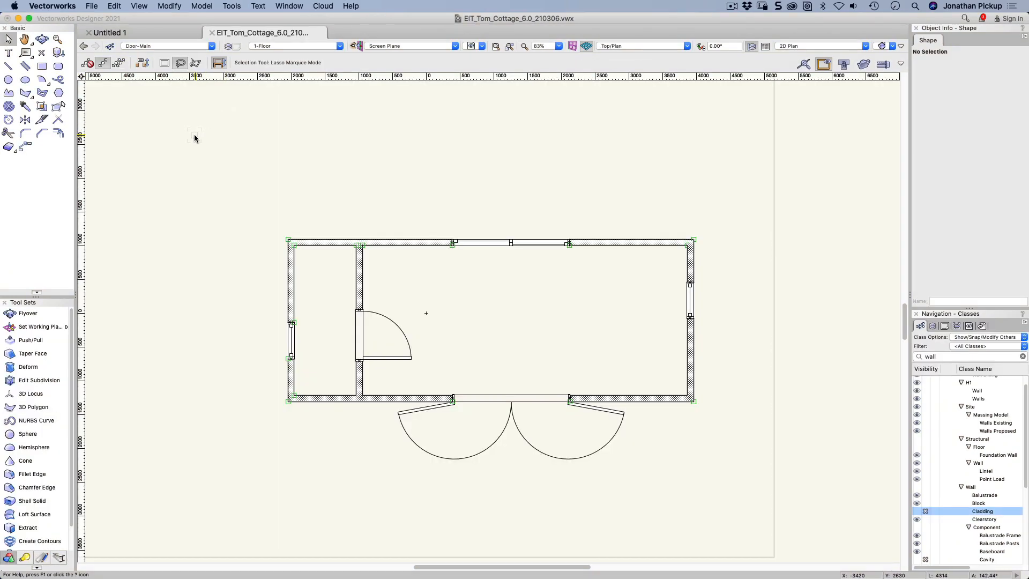
pyautogui.moveTo(24, 146)
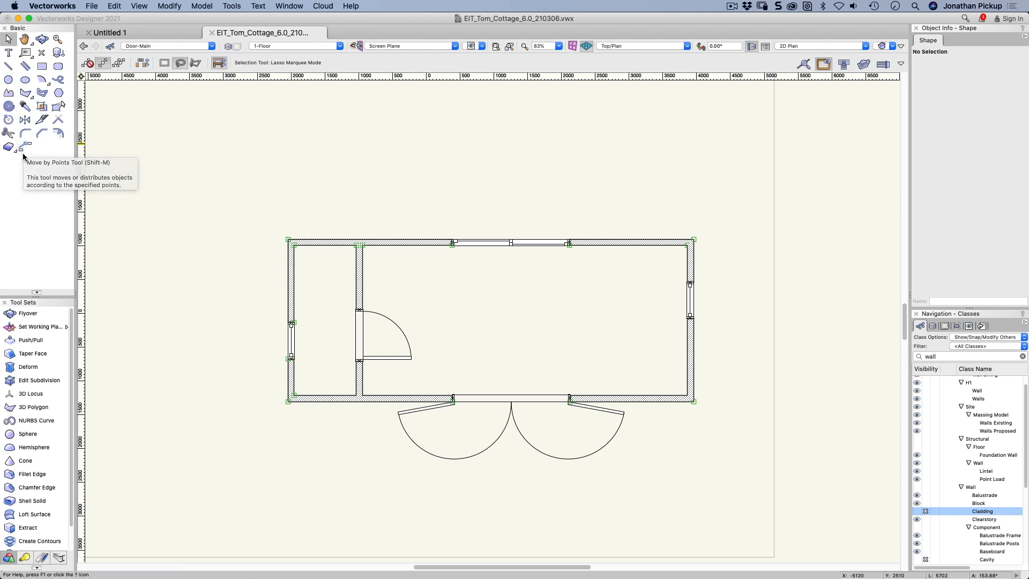
pyautogui.moveTo(26, 146)
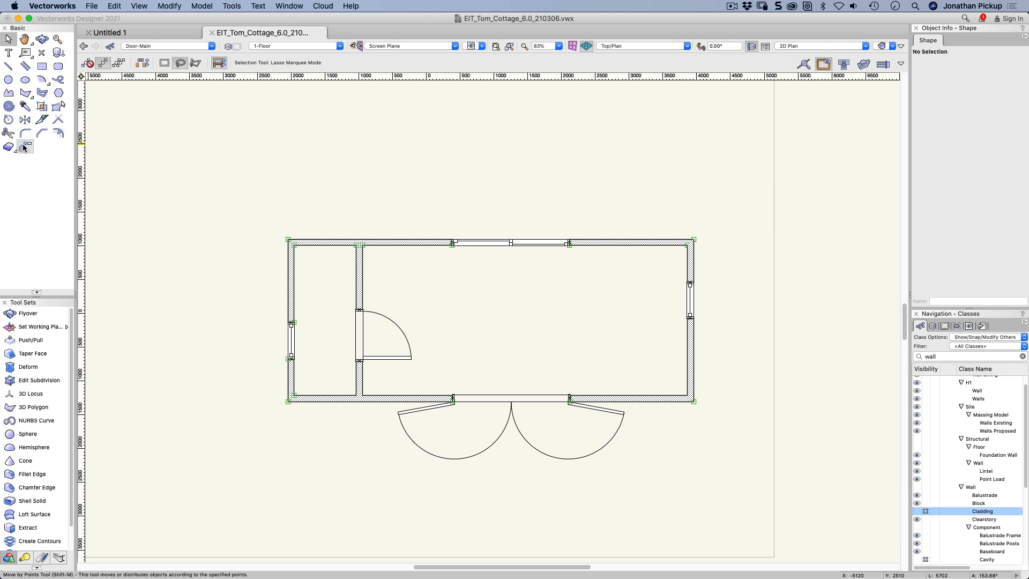
pyautogui.moveTo(26, 146)
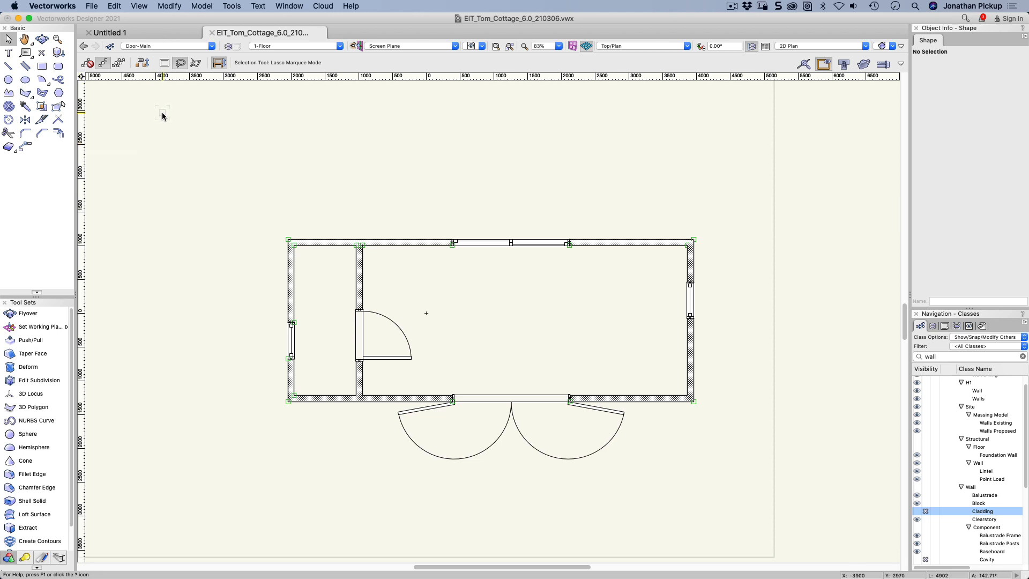
pyautogui.moveTo(169, 121)
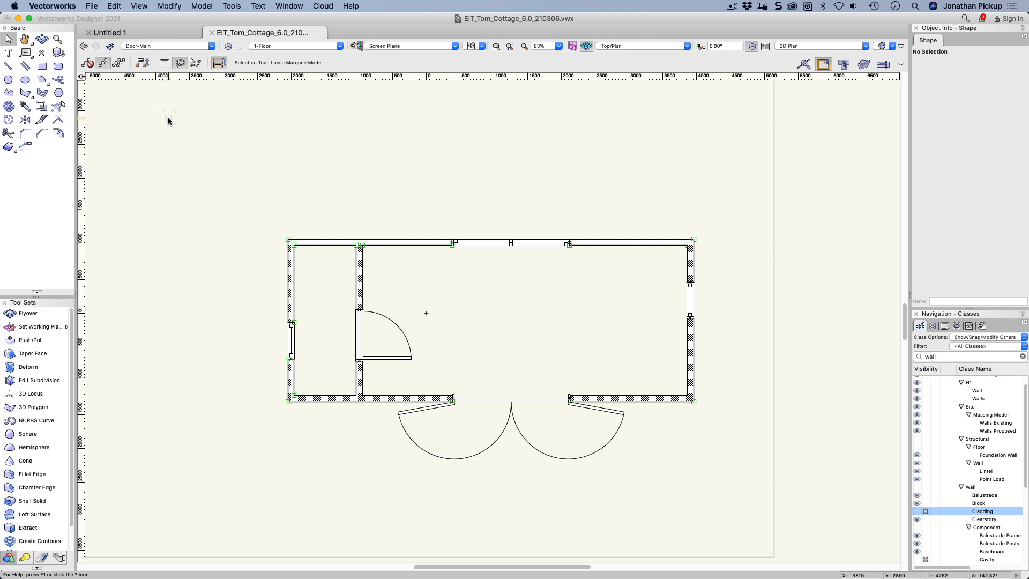